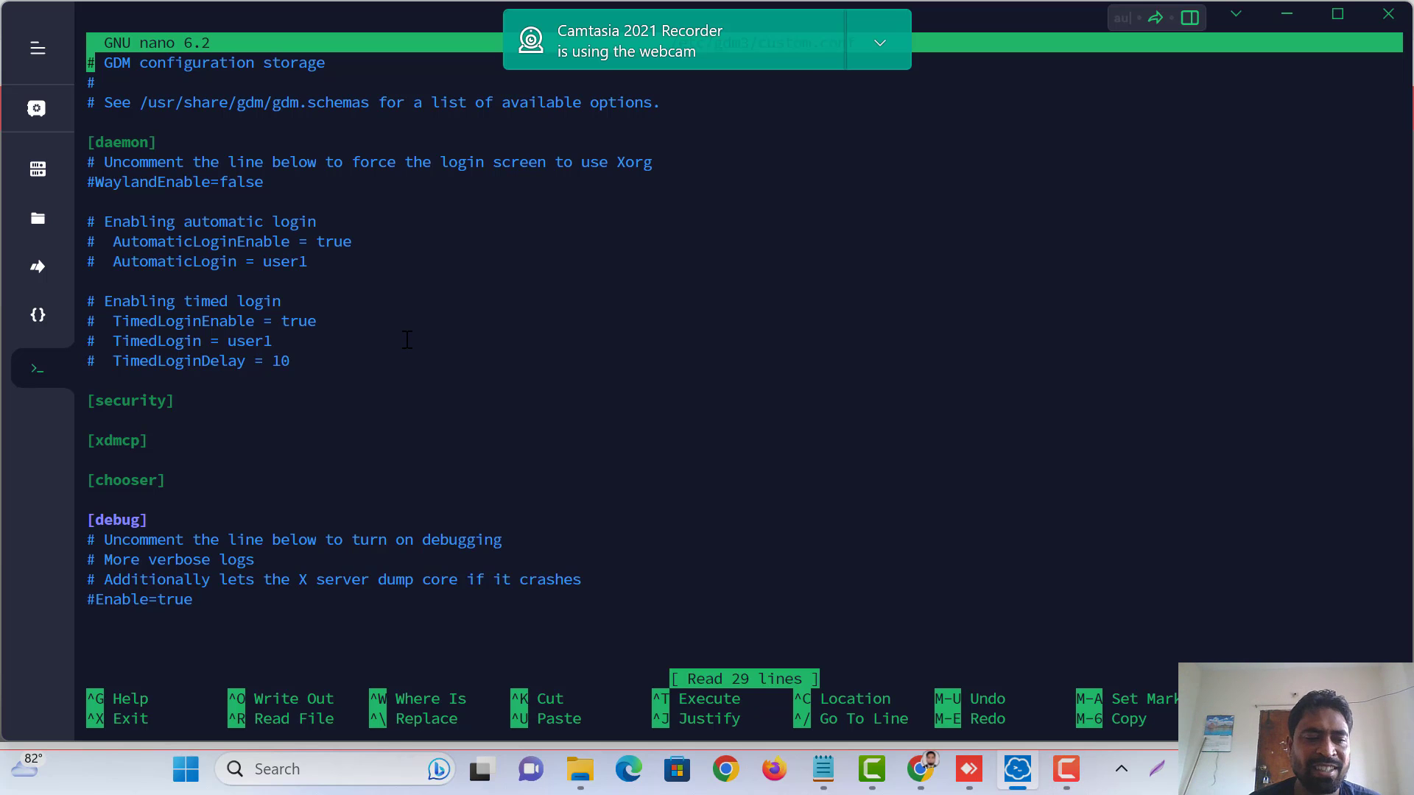
Leave the nano editor showing the GDM configuration file
{"action": "key", "text": "ctrl+x"}
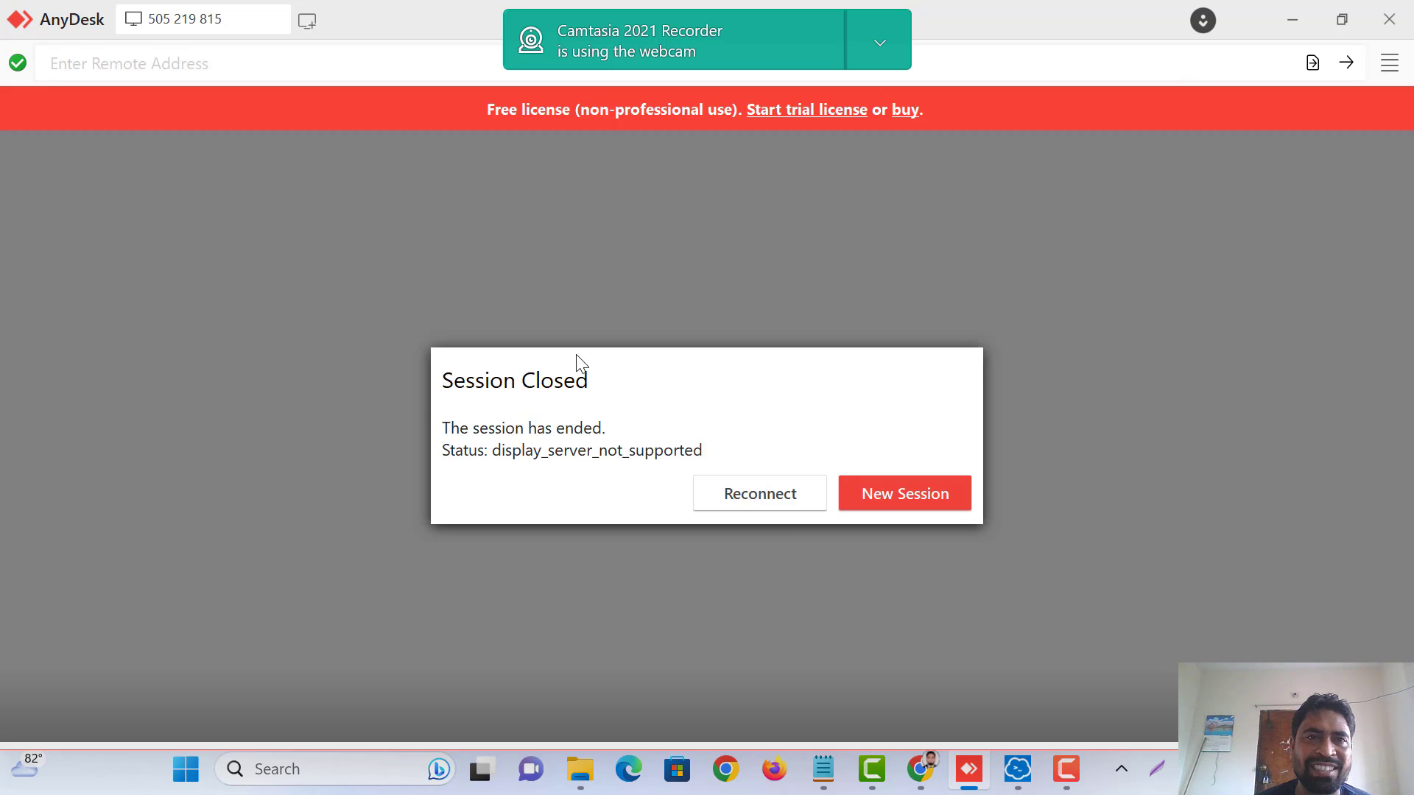
{"action": "mouse_move", "coordinate": [534, 476]}
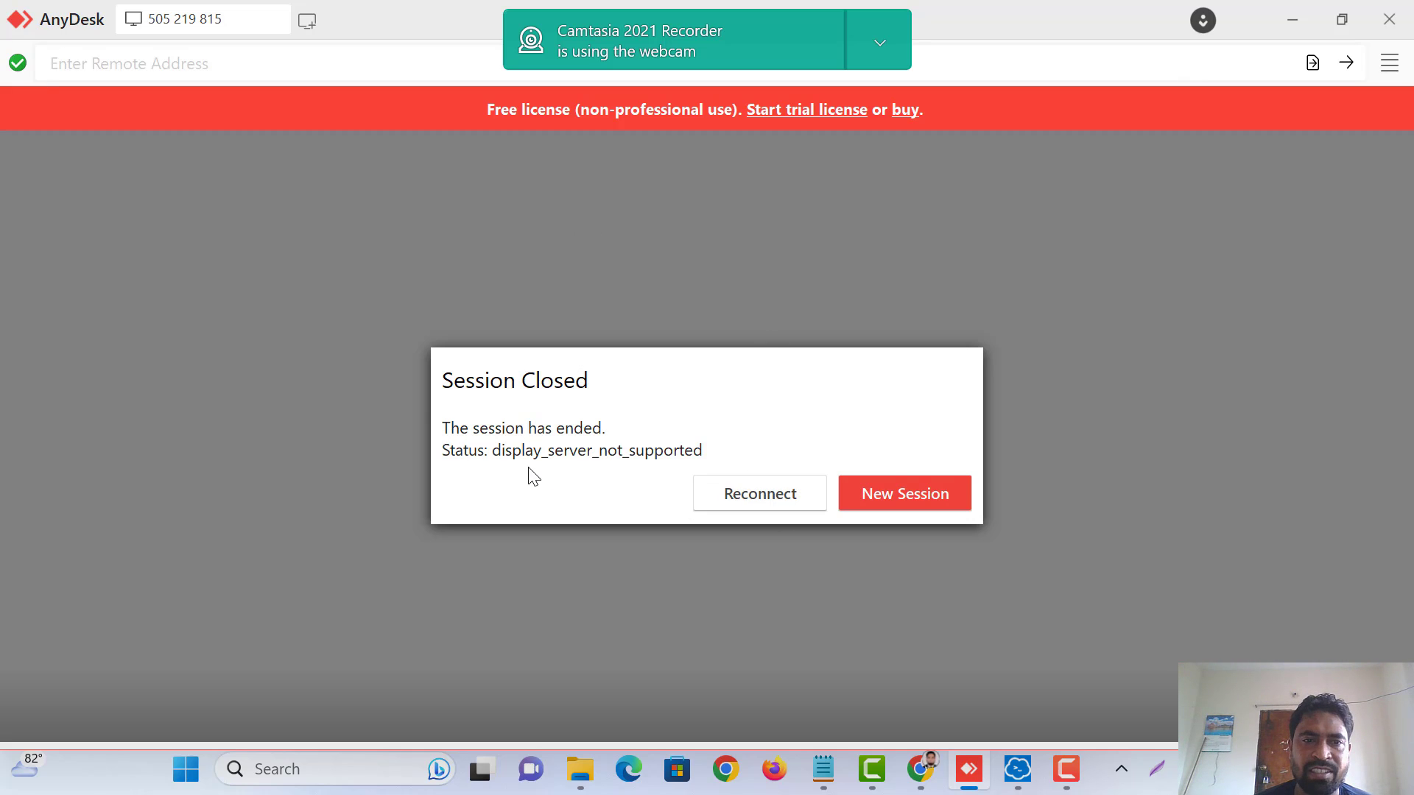
{"action": "mouse_move", "coordinate": [964, 632]}
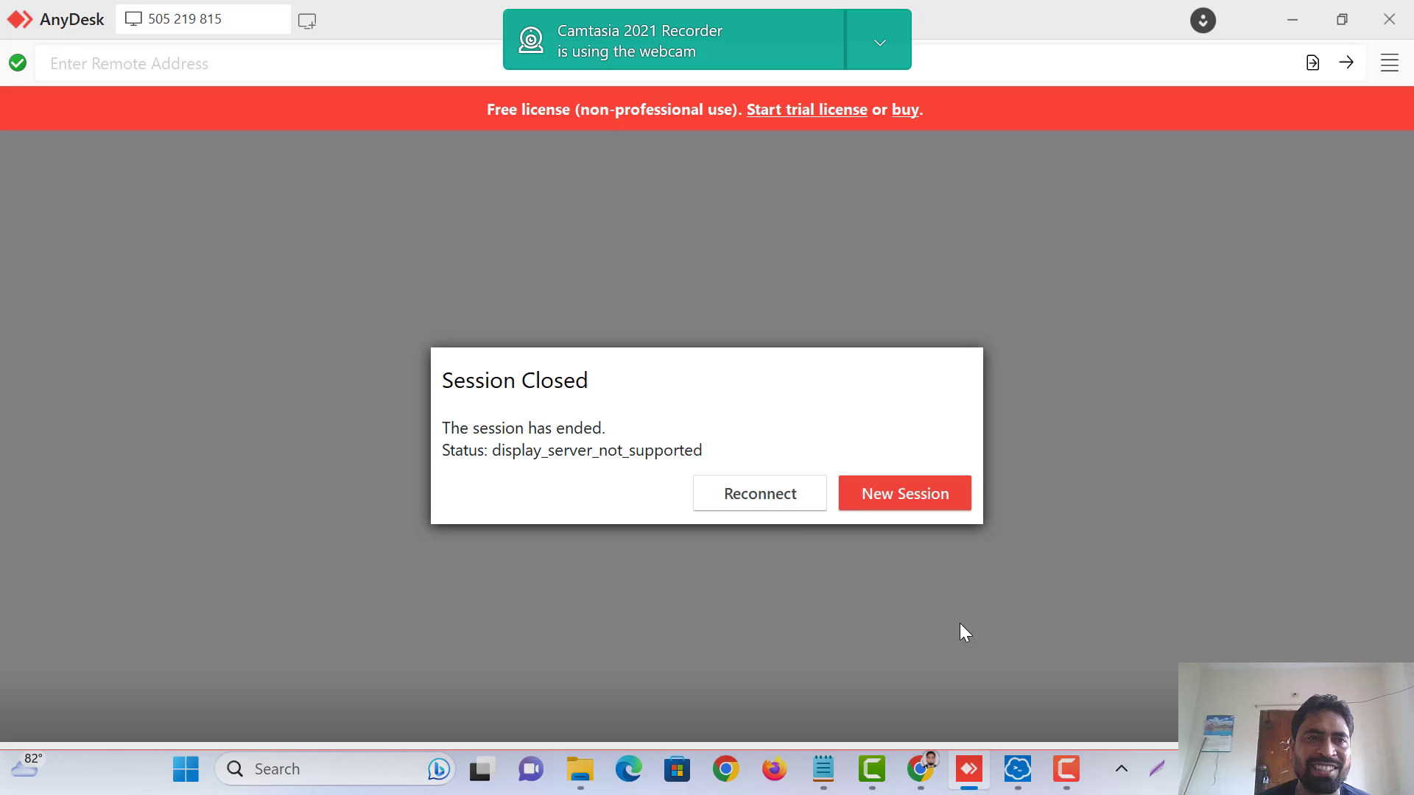
{"action": "mouse_move", "coordinate": [857, 572]}
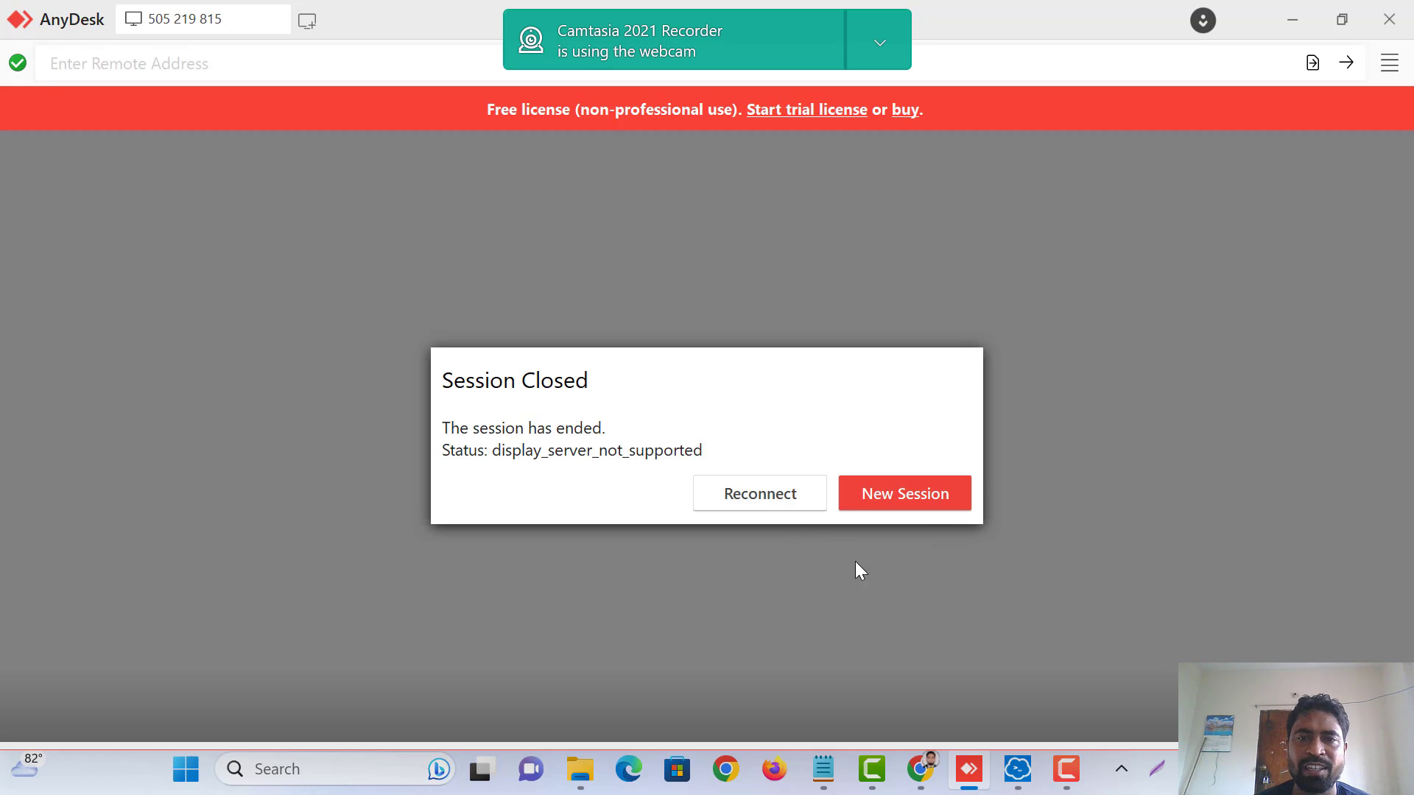
{"action": "mouse_move", "coordinate": [1175, 707]}
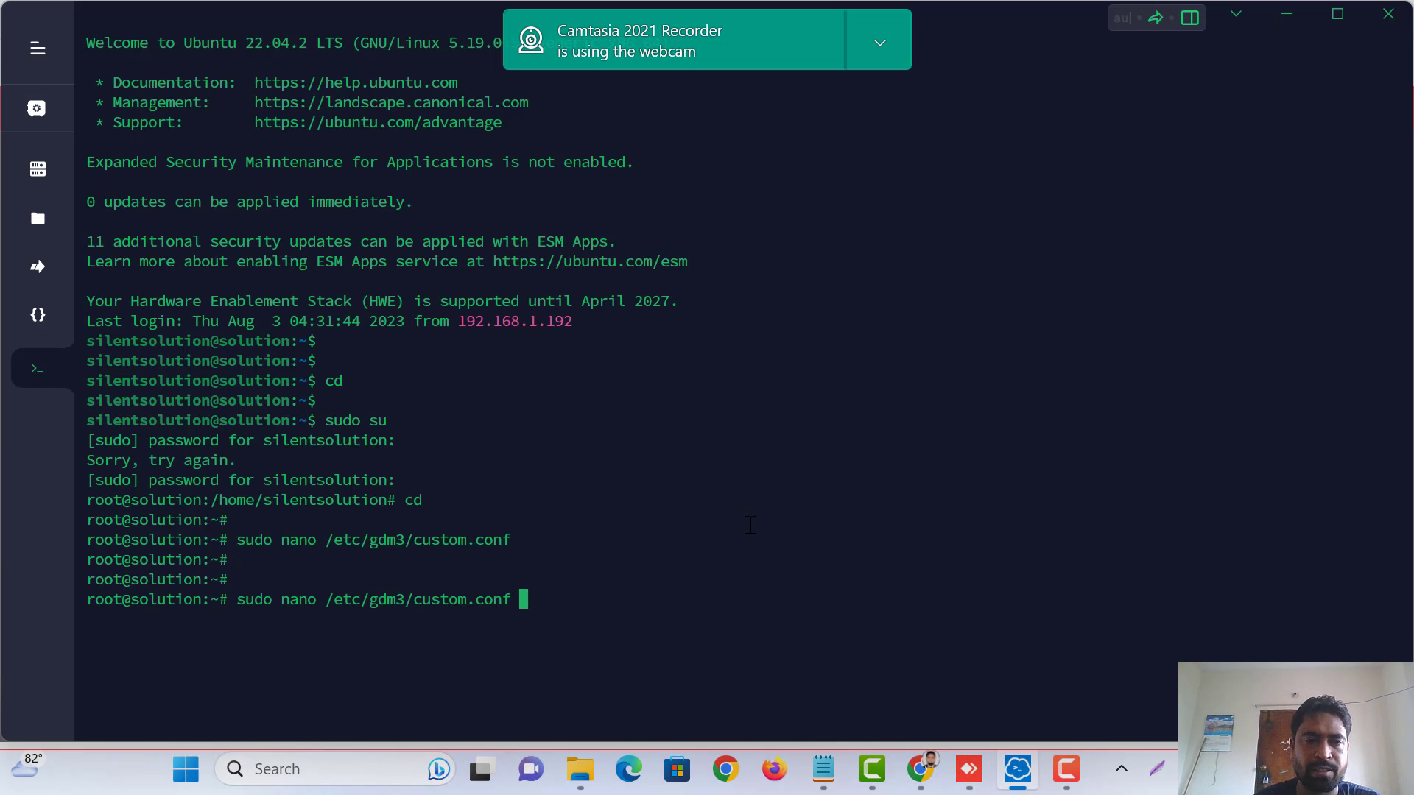
Edit /etc/gdm3/custom.conf in nano and uncomment the WaylandEnable=false line
{"action": "key", "text": "Return"}
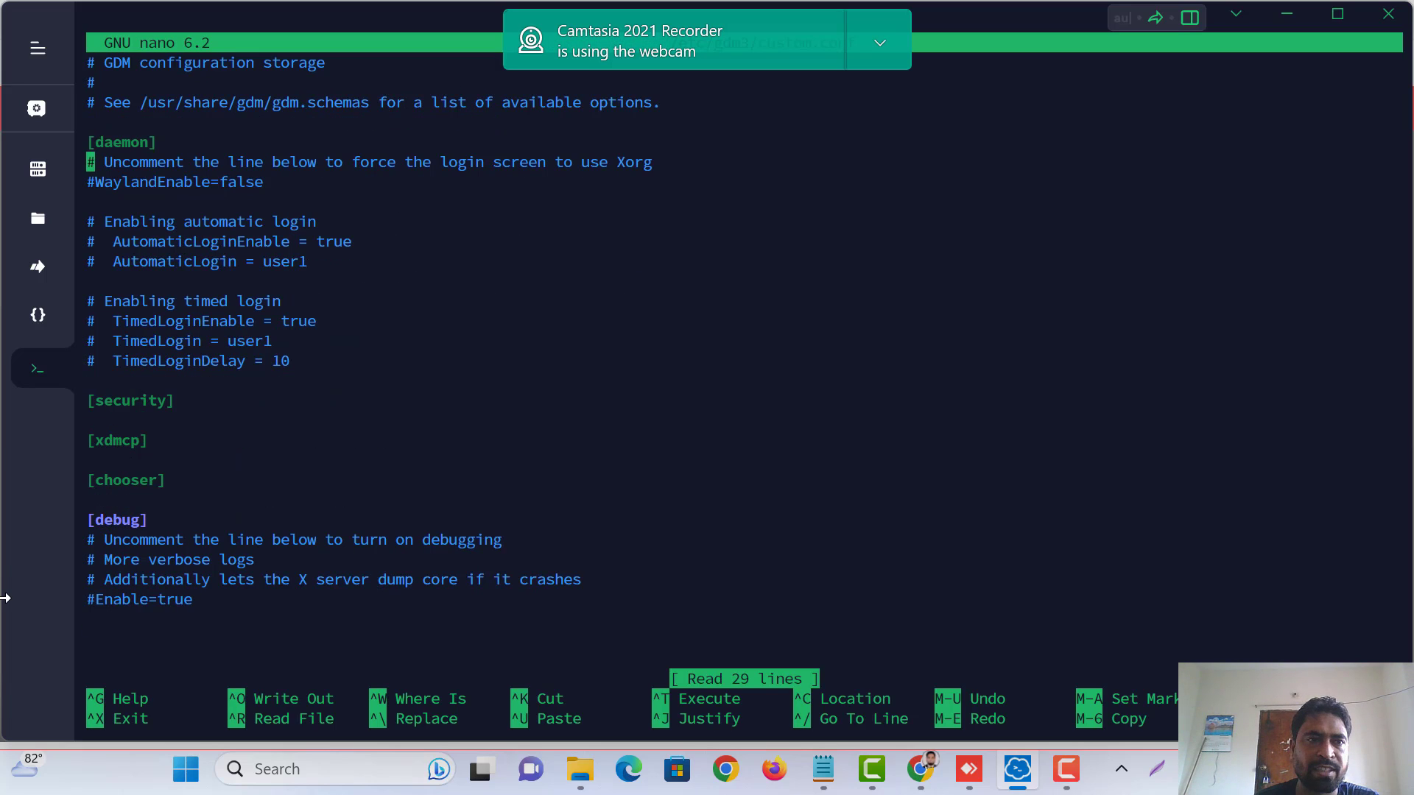
{"action": "key", "text": "Delete"}
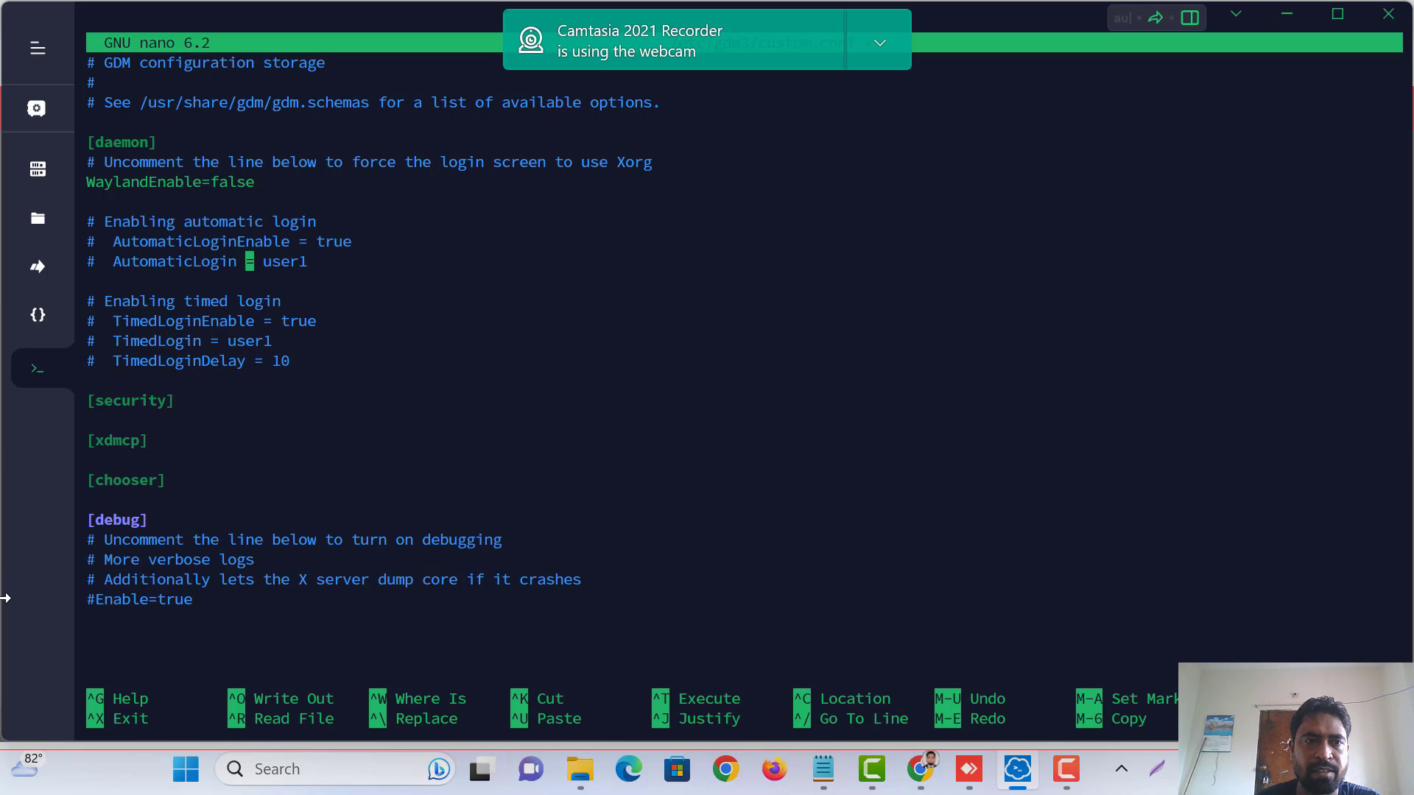
Replace the AutomaticLogin value user1 with $USERNAME, then save and exit nano
{"action": "key", "text": "Right"}
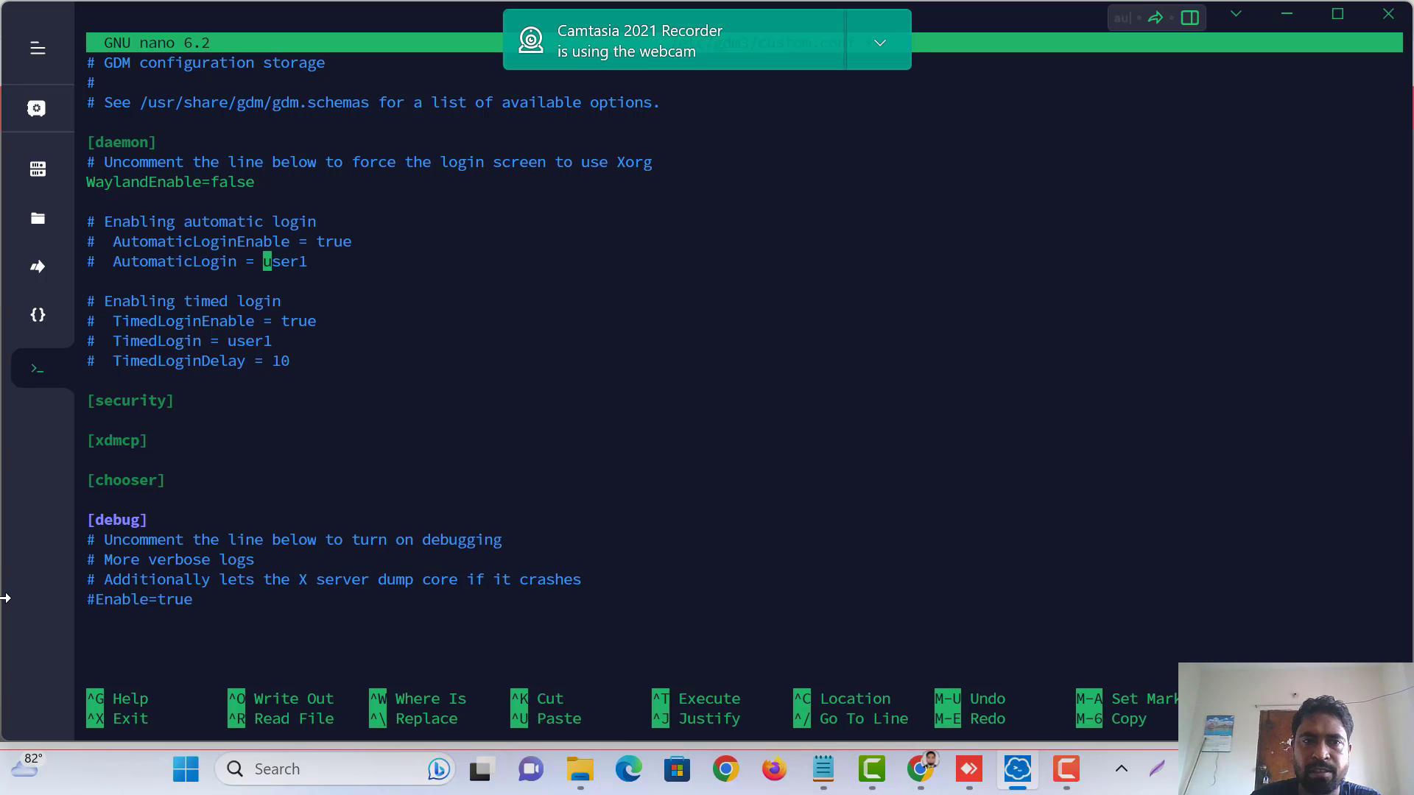
{"action": "key", "text": "Delete"}
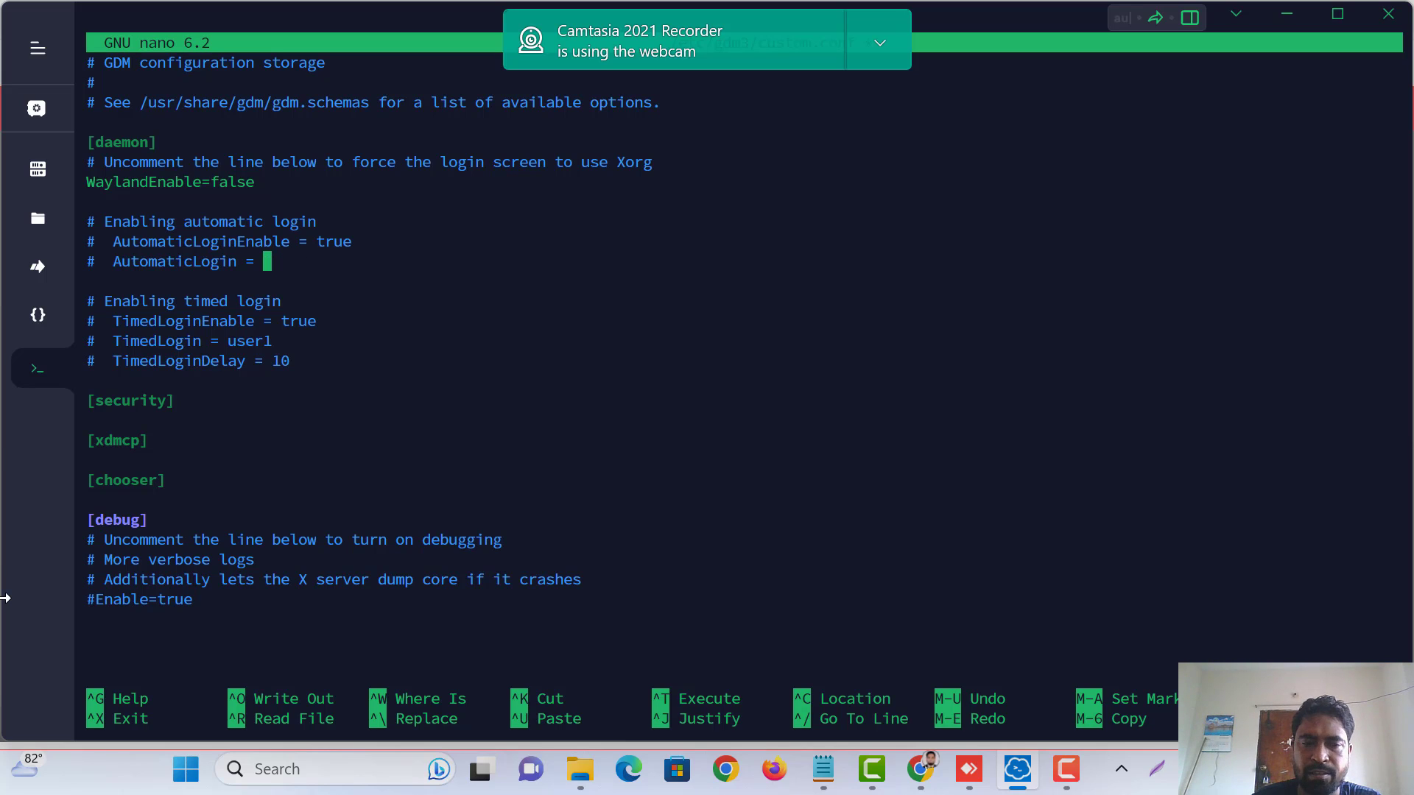
{"action": "type", "text": "$"}
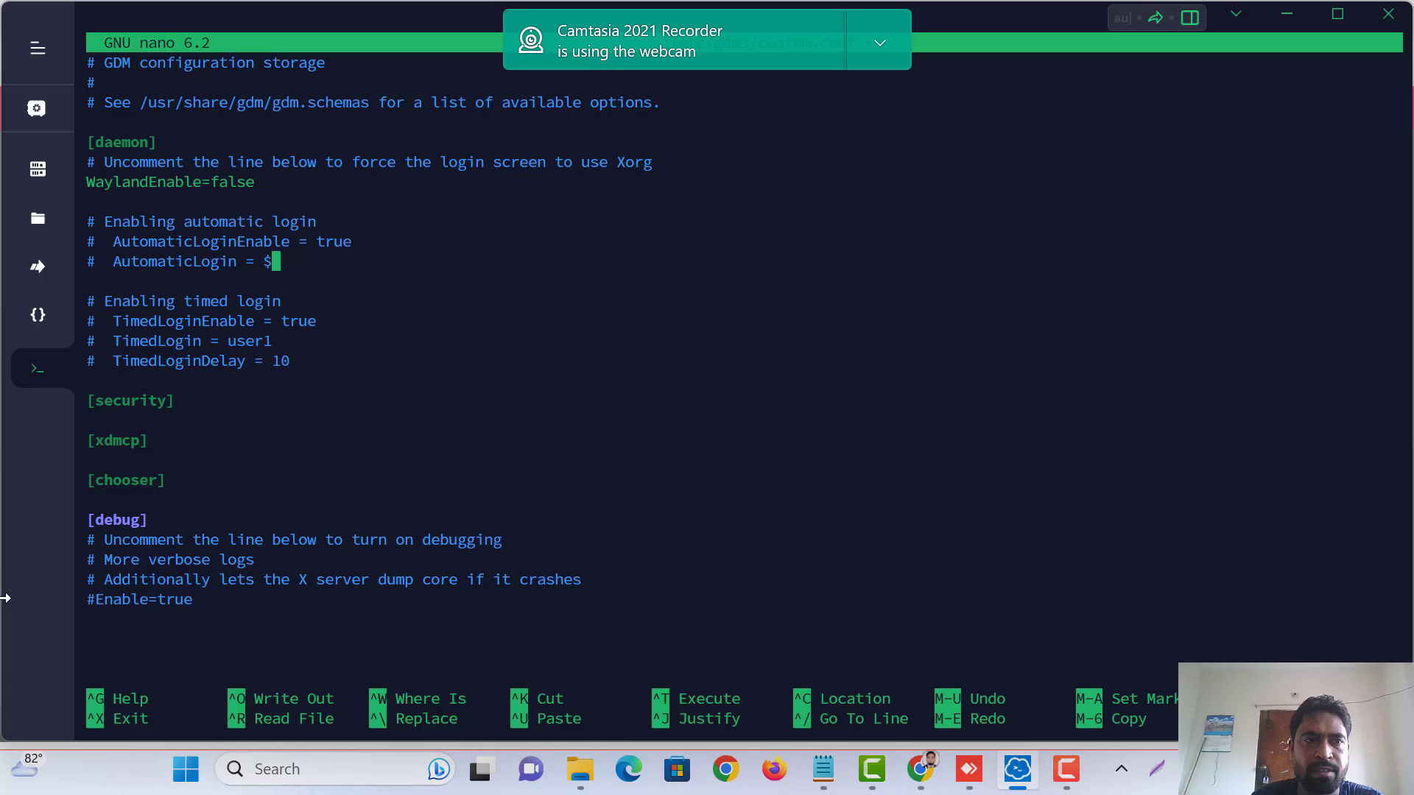
{"action": "type", "text": "USERNA"}
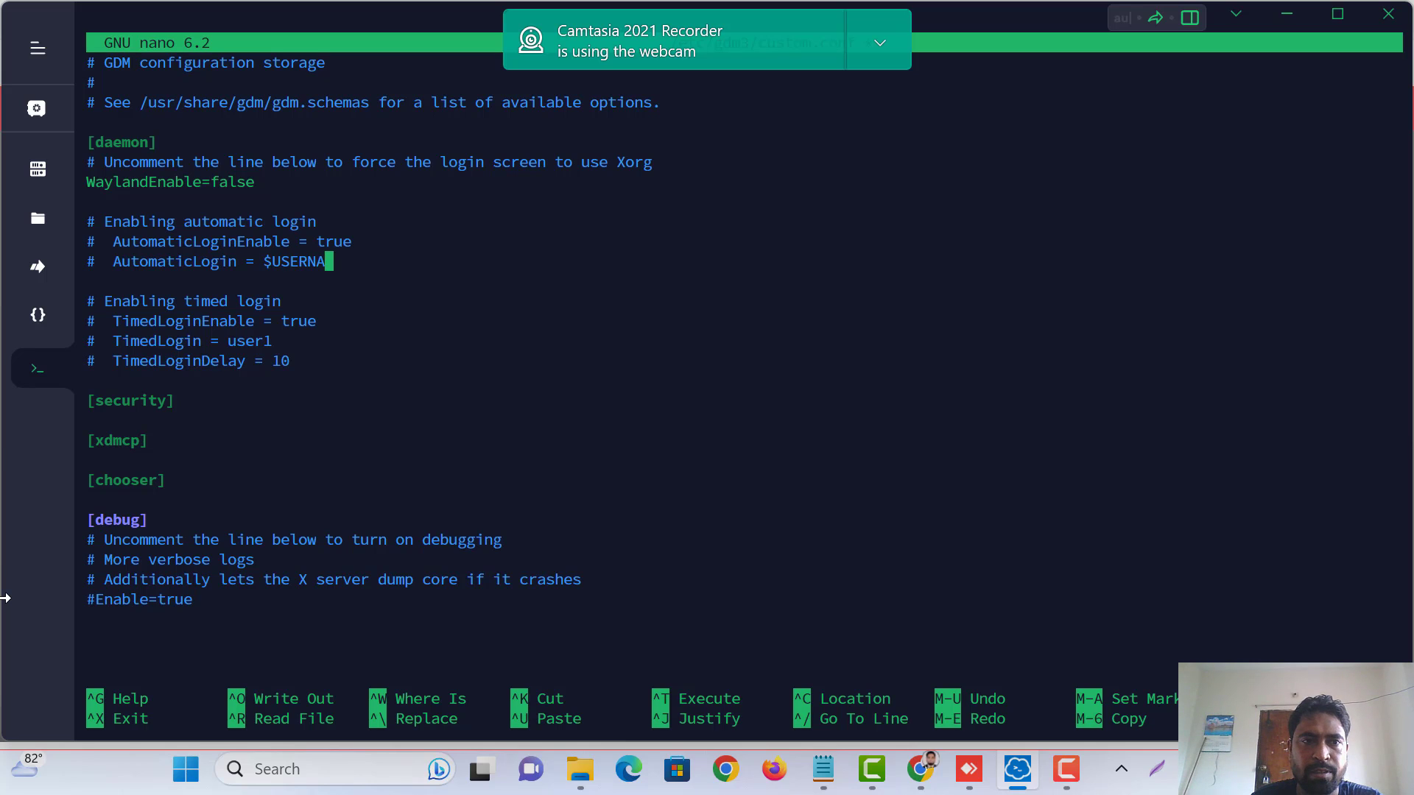
{"action": "type", "text": "ME"}
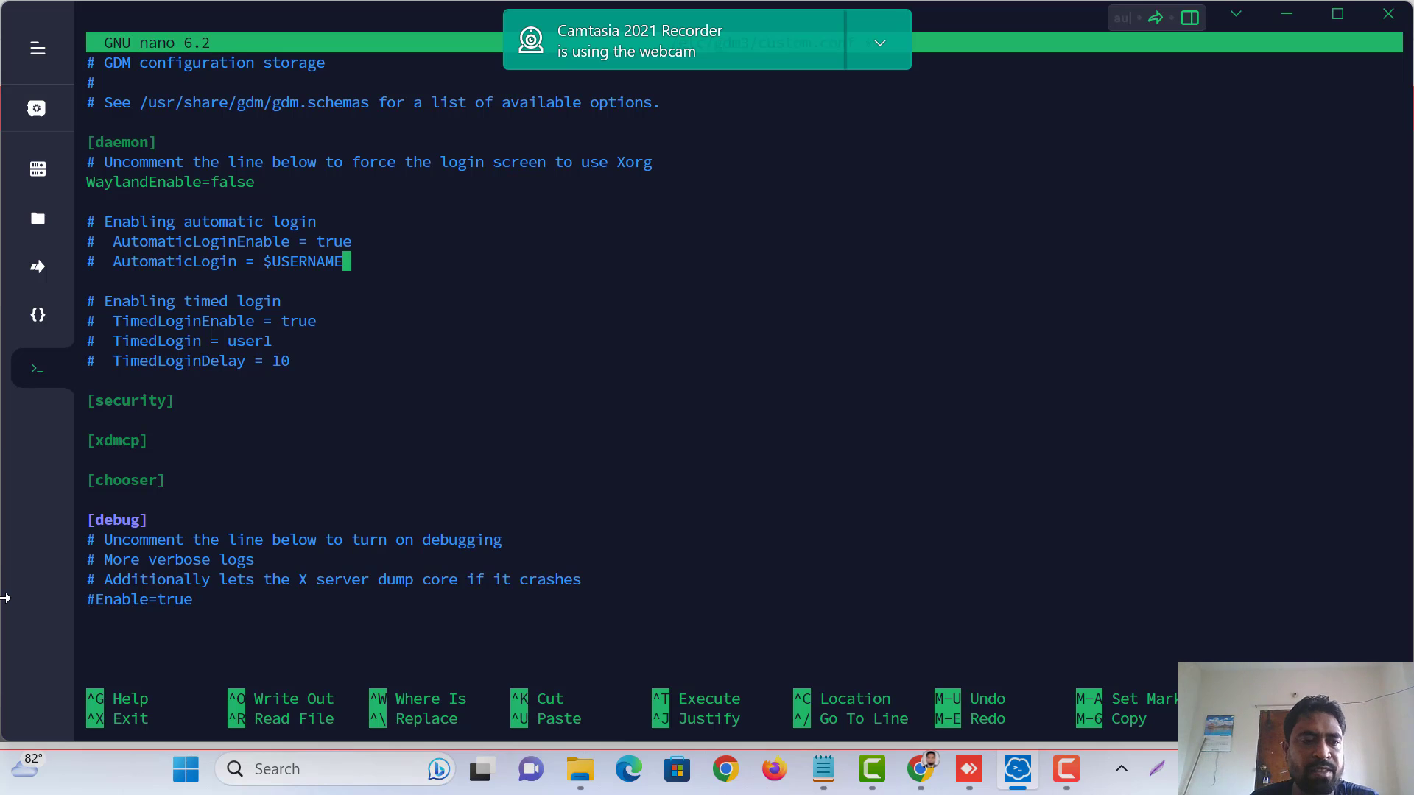
{"action": "key", "text": "ctrl+x"}
{"action": "type", "text": "rboot"}
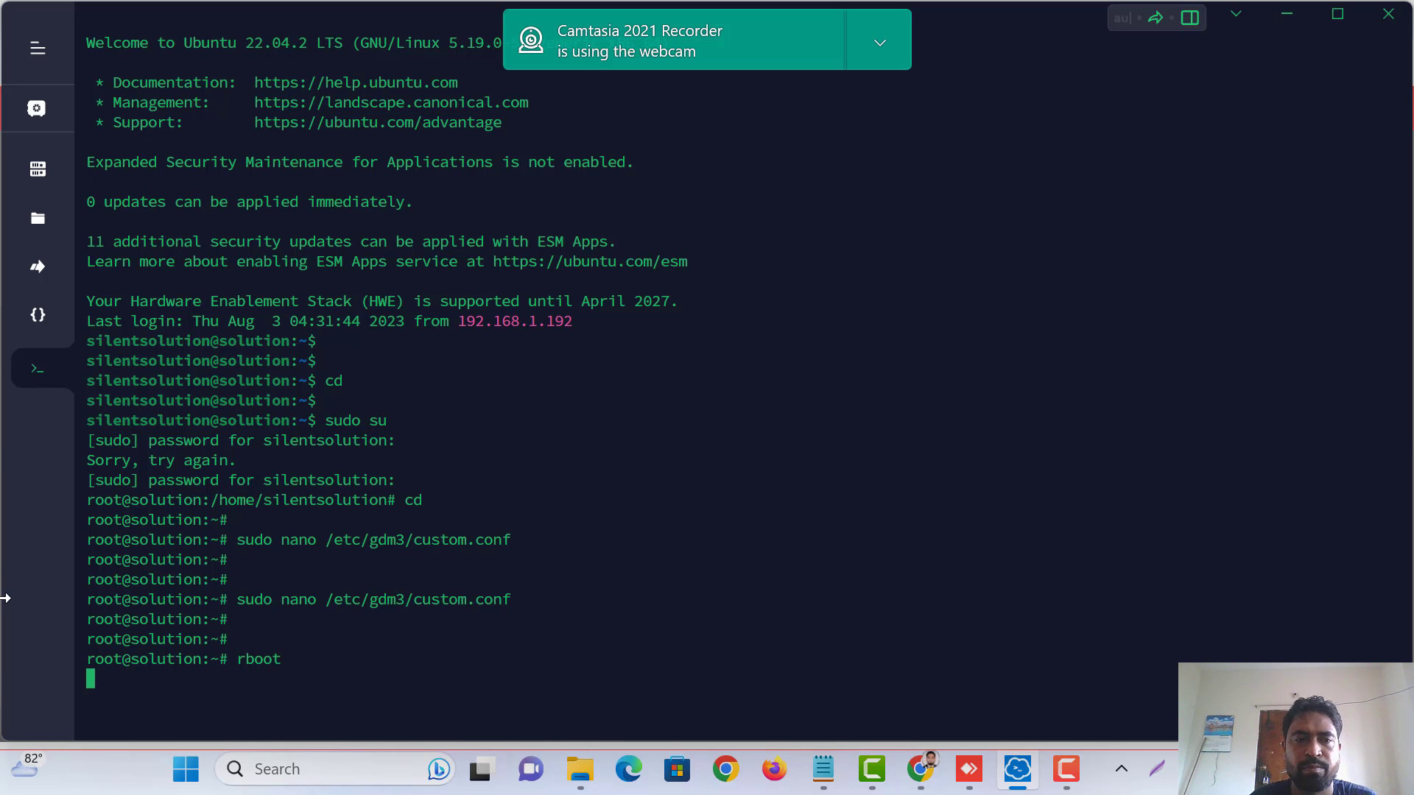
Run reboot from the root prompt after the misspelled rboot fails, closing the session
{"action": "key", "text": "Return"}
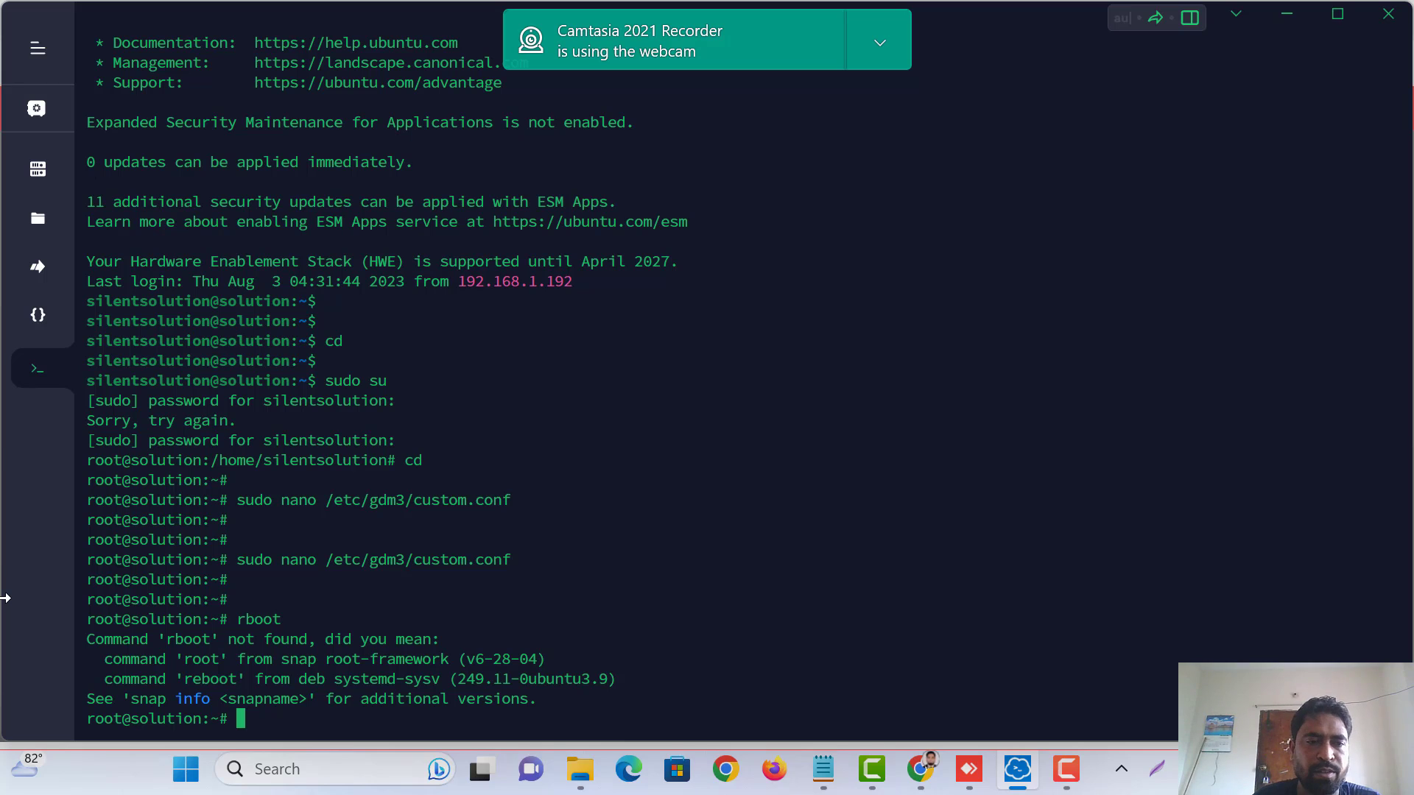
{"action": "type", "text": "reboot"}
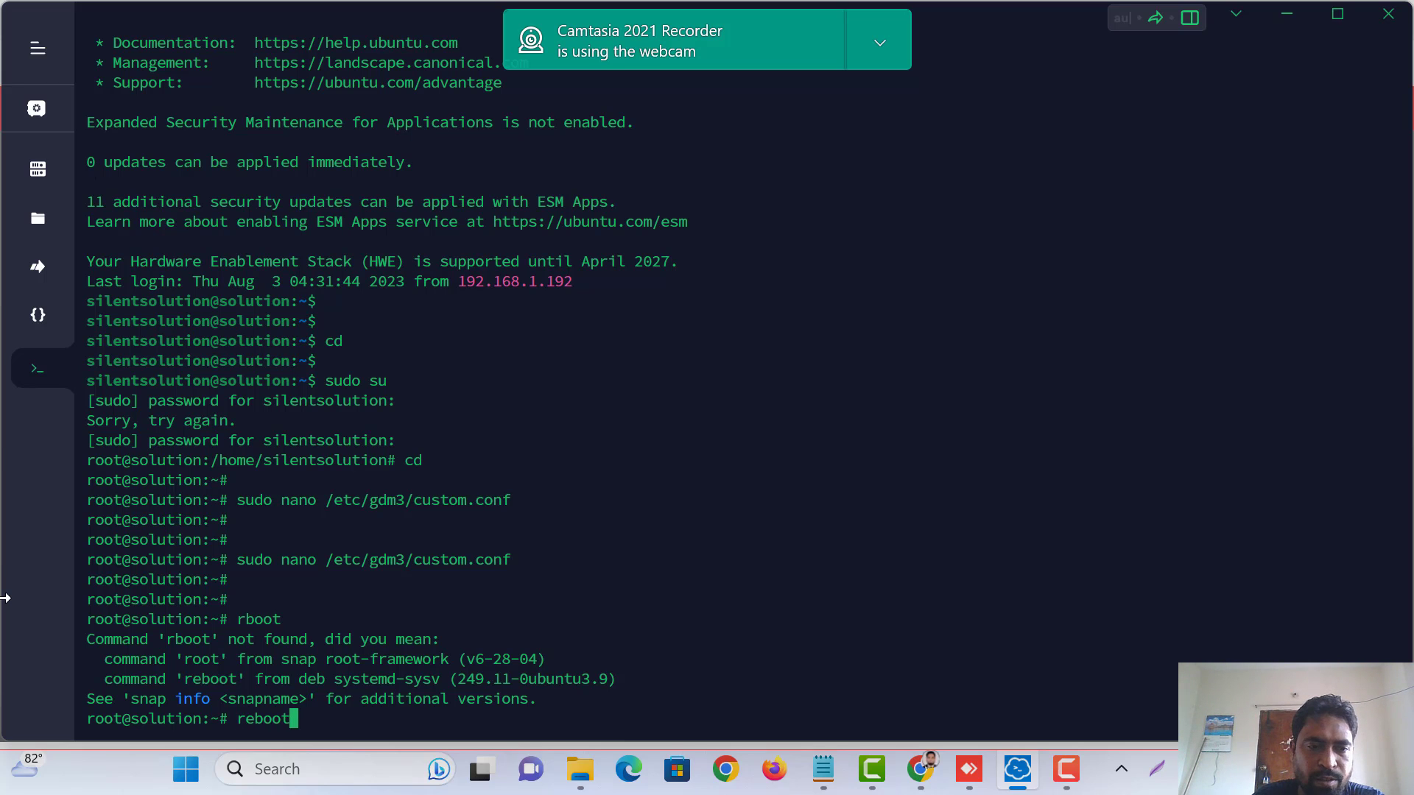
{"action": "key", "text": "Return"}
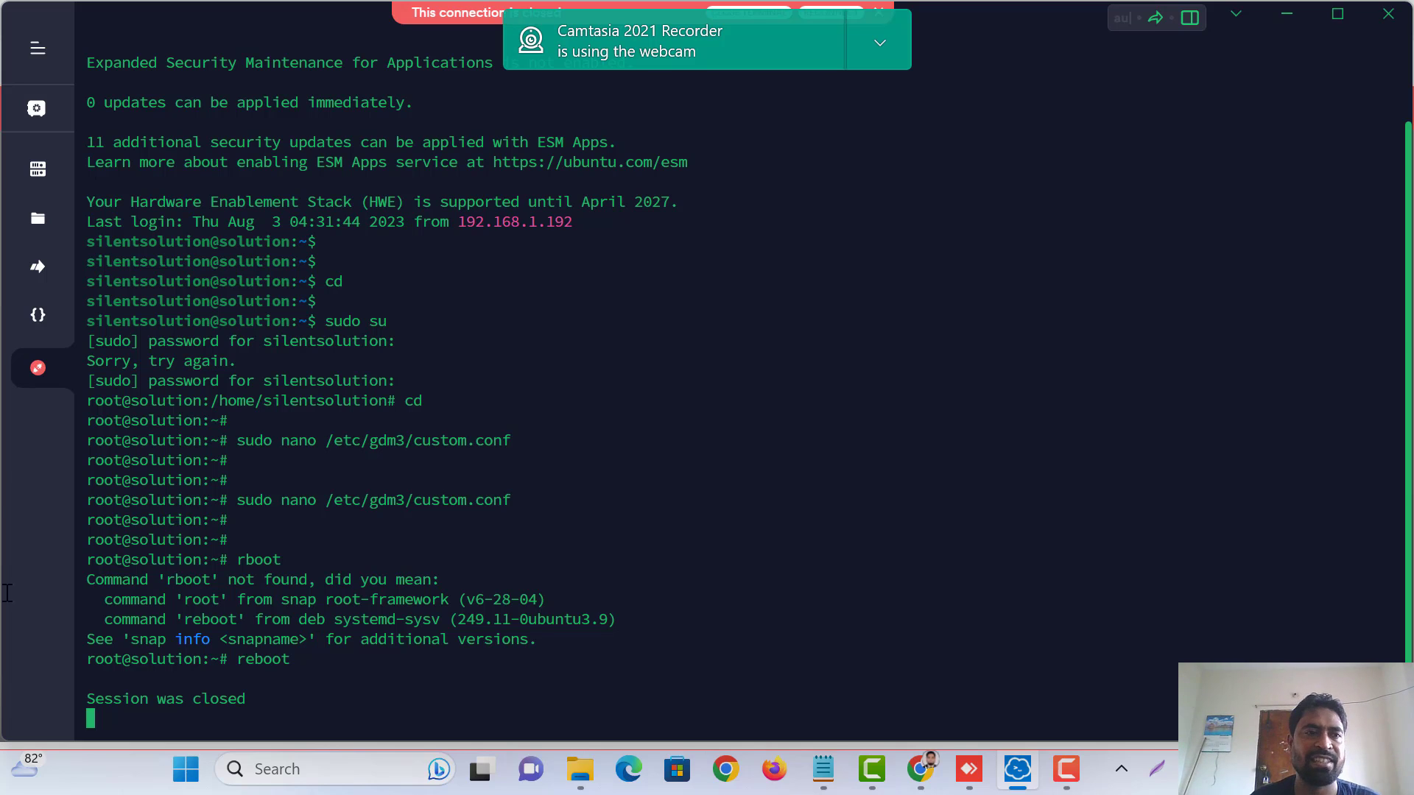
{"action": "mouse_move", "coordinate": [36, 369]}
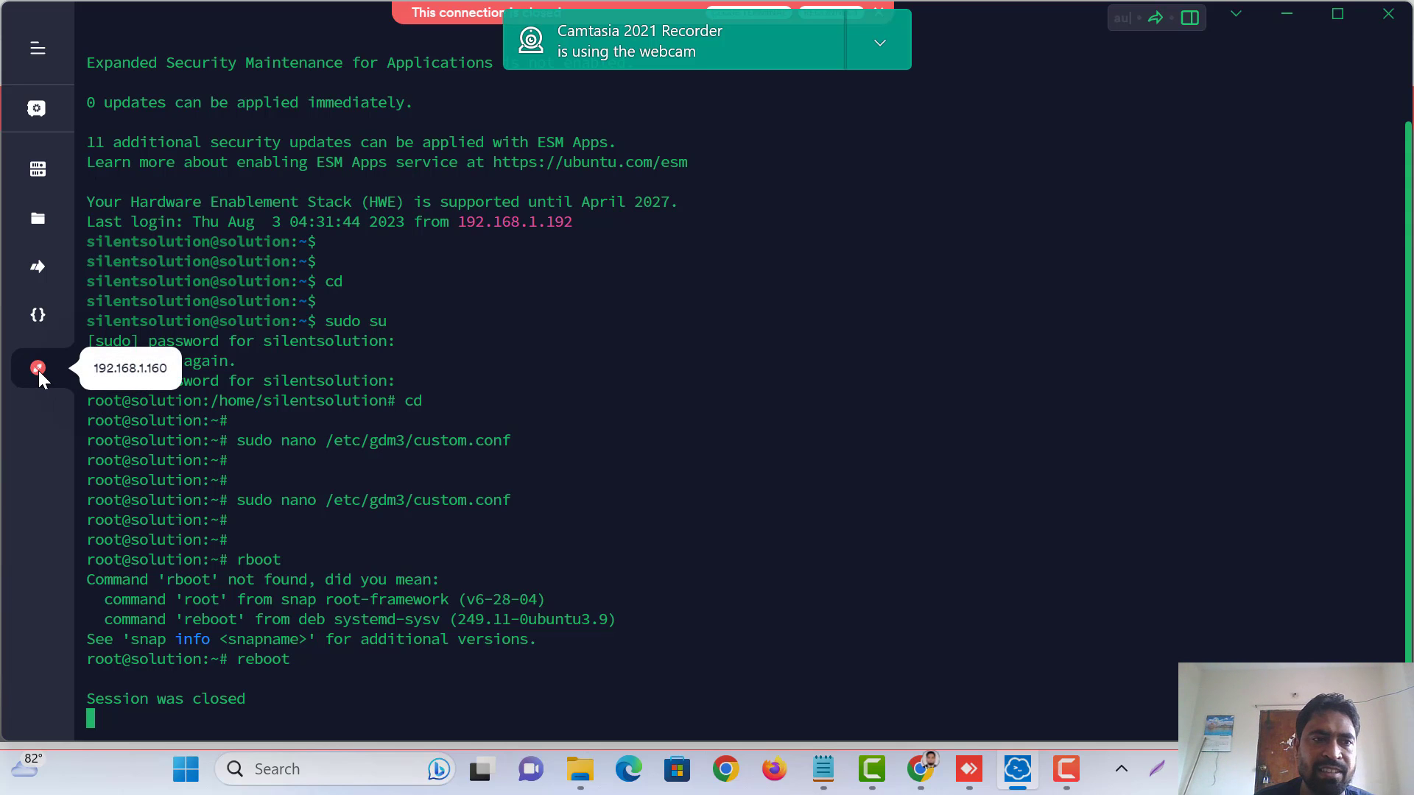
{"action": "mouse_move", "coordinate": [124, 42]}
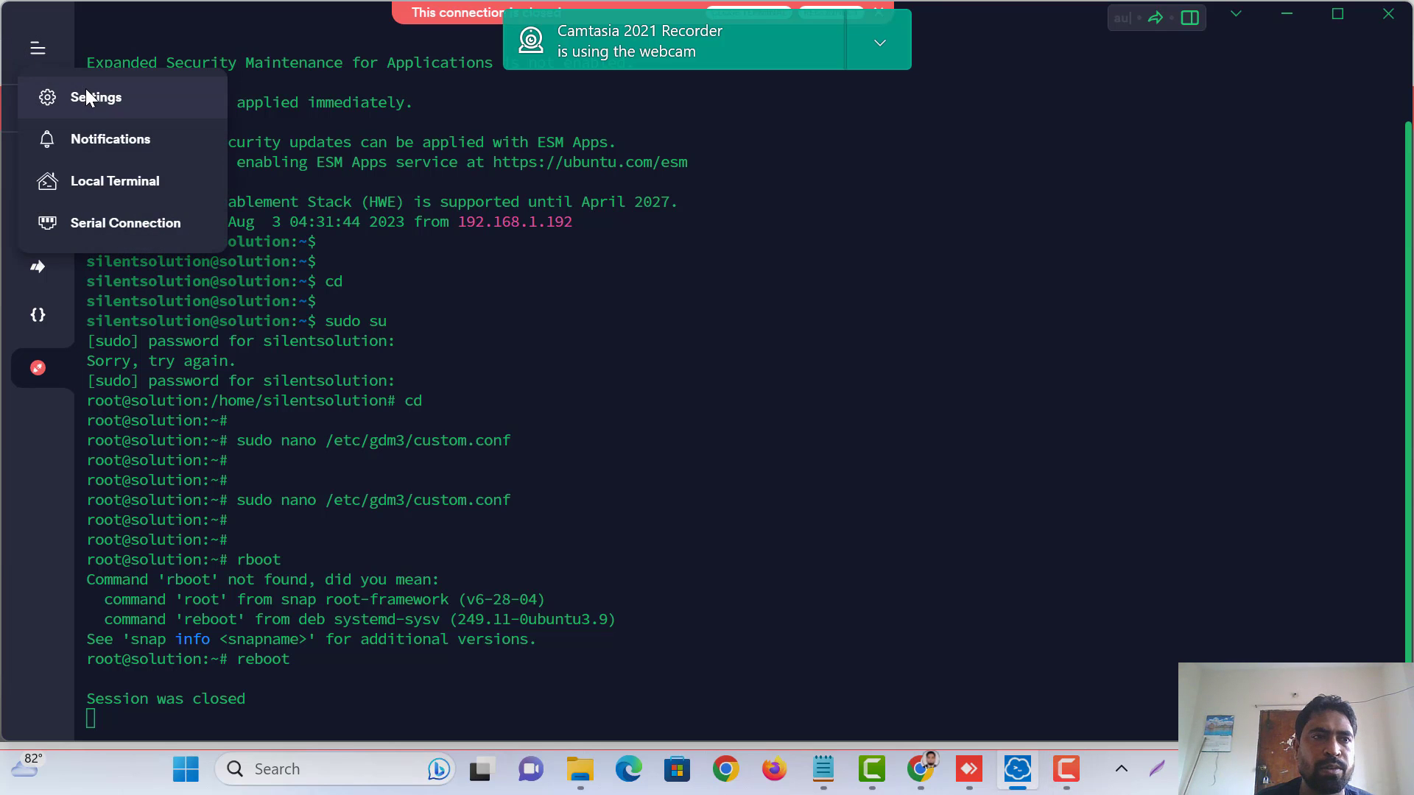
Start a new AnyDesk session to the remote desk and retry when it is reported offline
{"action": "left_click", "coordinate": [95, 97]}
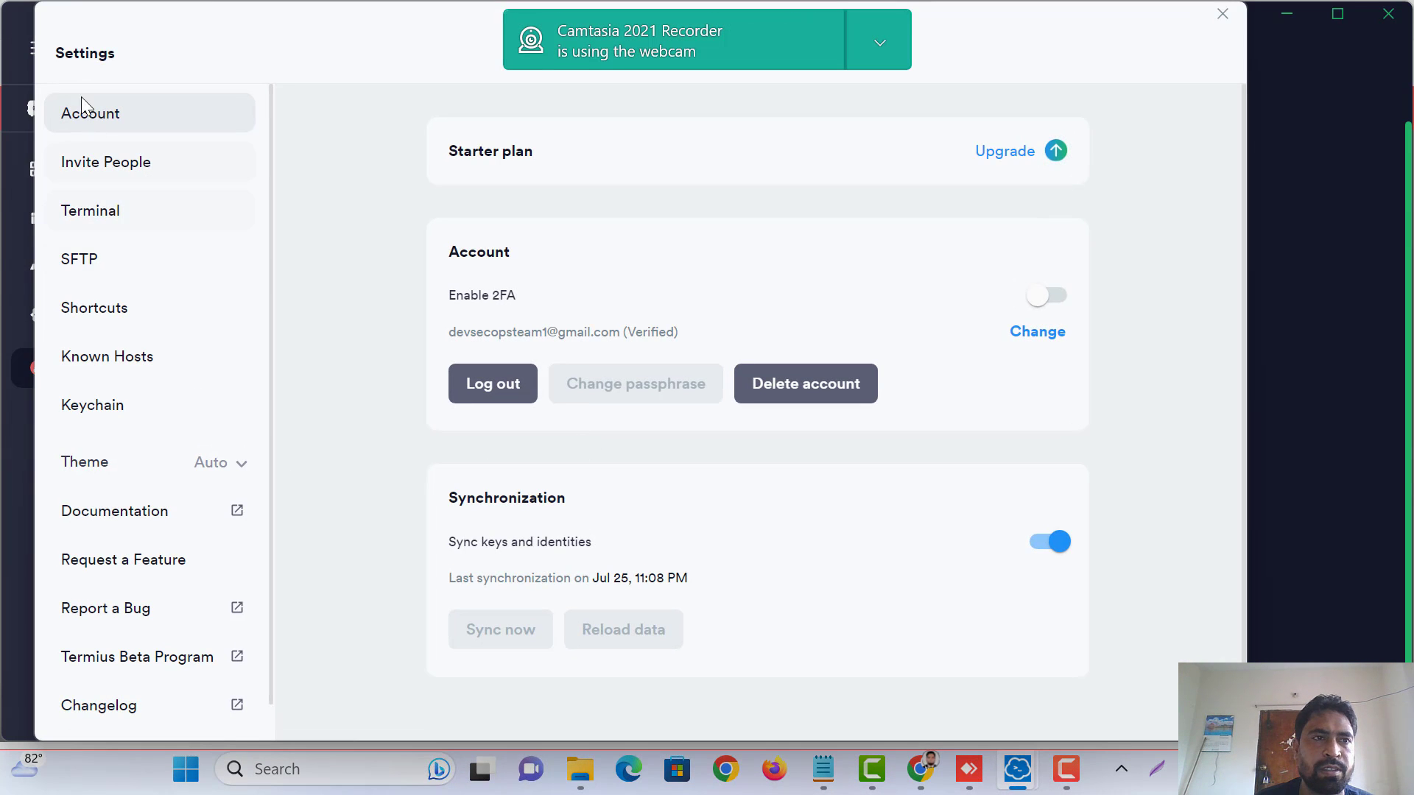
{"action": "left_click", "coordinate": [1015, 768]}
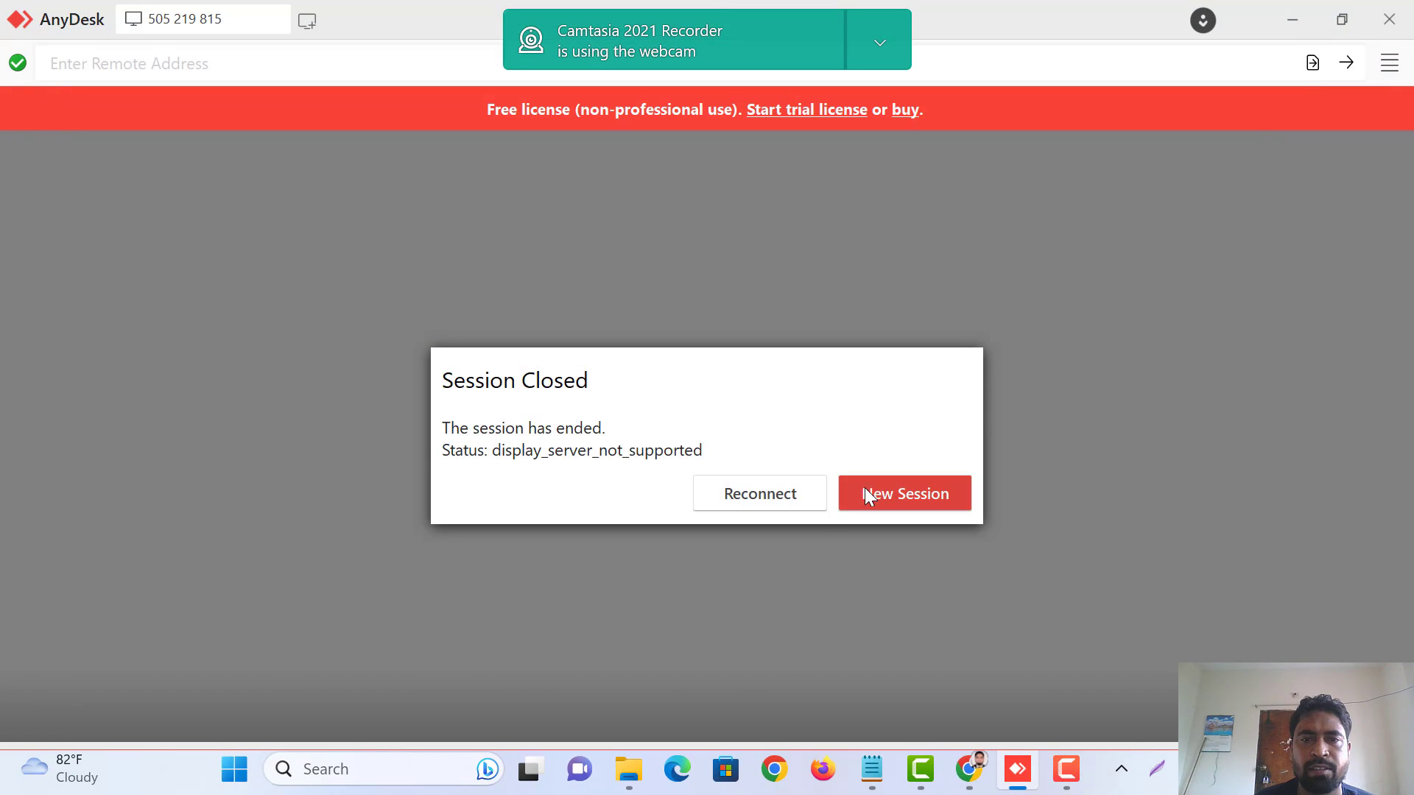
{"action": "left_click", "coordinate": [902, 494]}
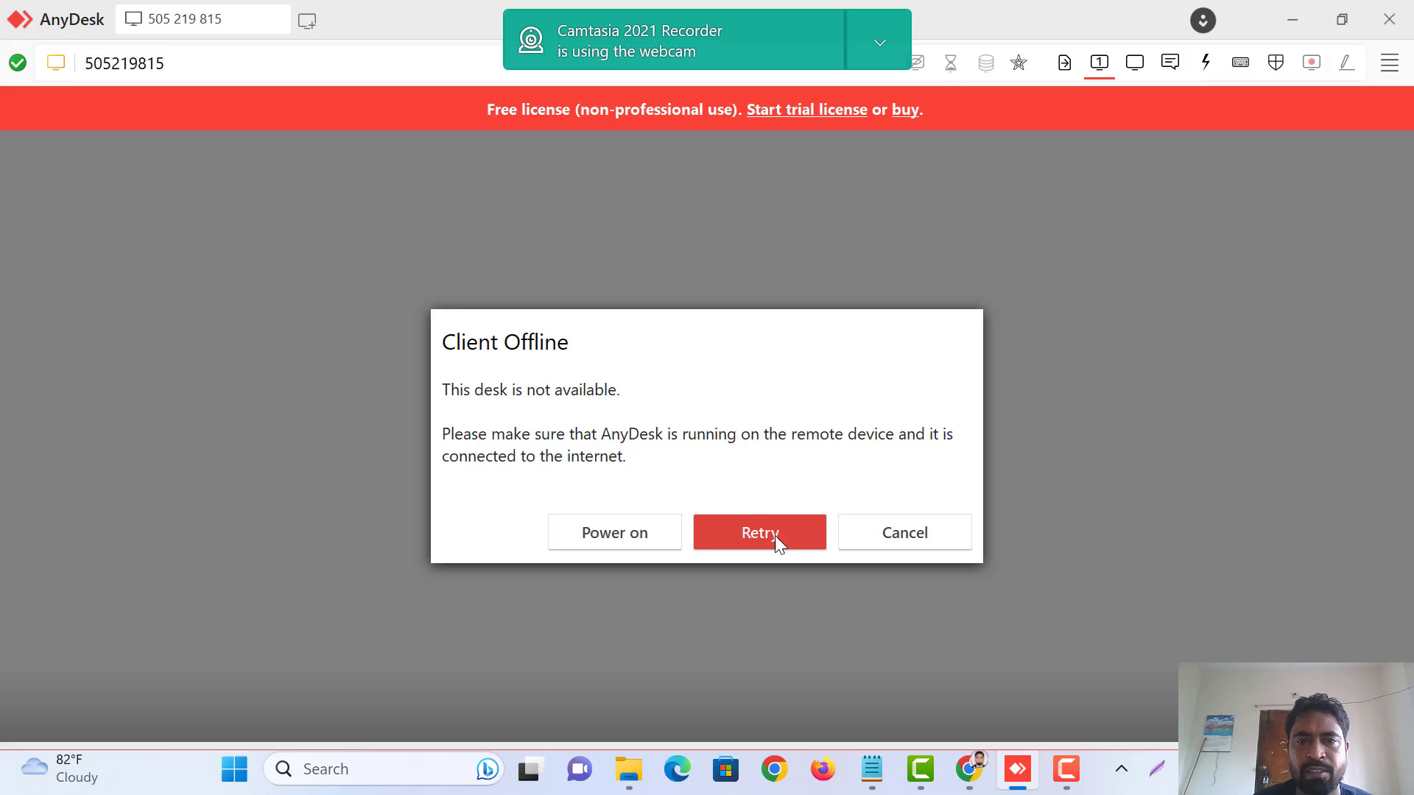
{"action": "left_click", "coordinate": [760, 532]}
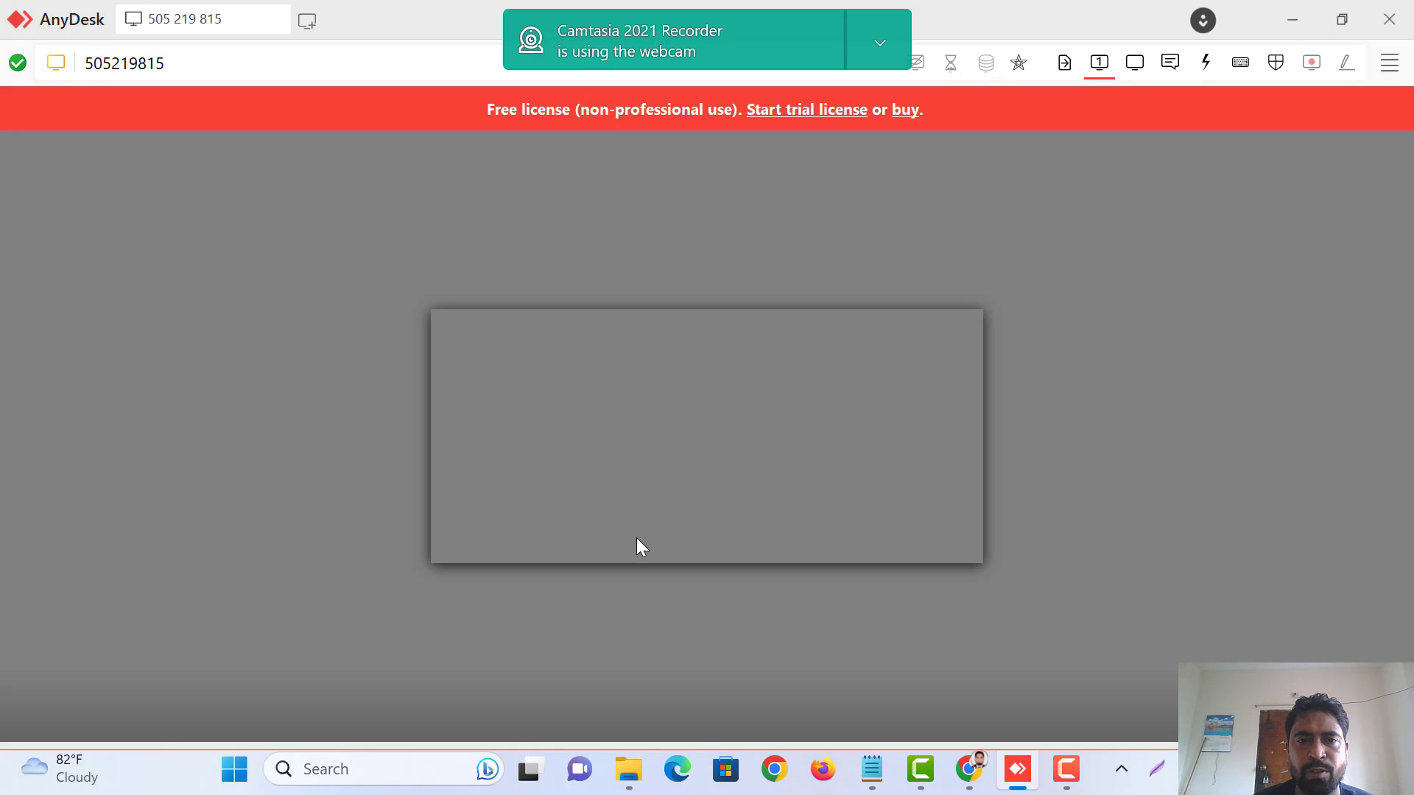
{"action": "left_click", "coordinate": [306, 19]}
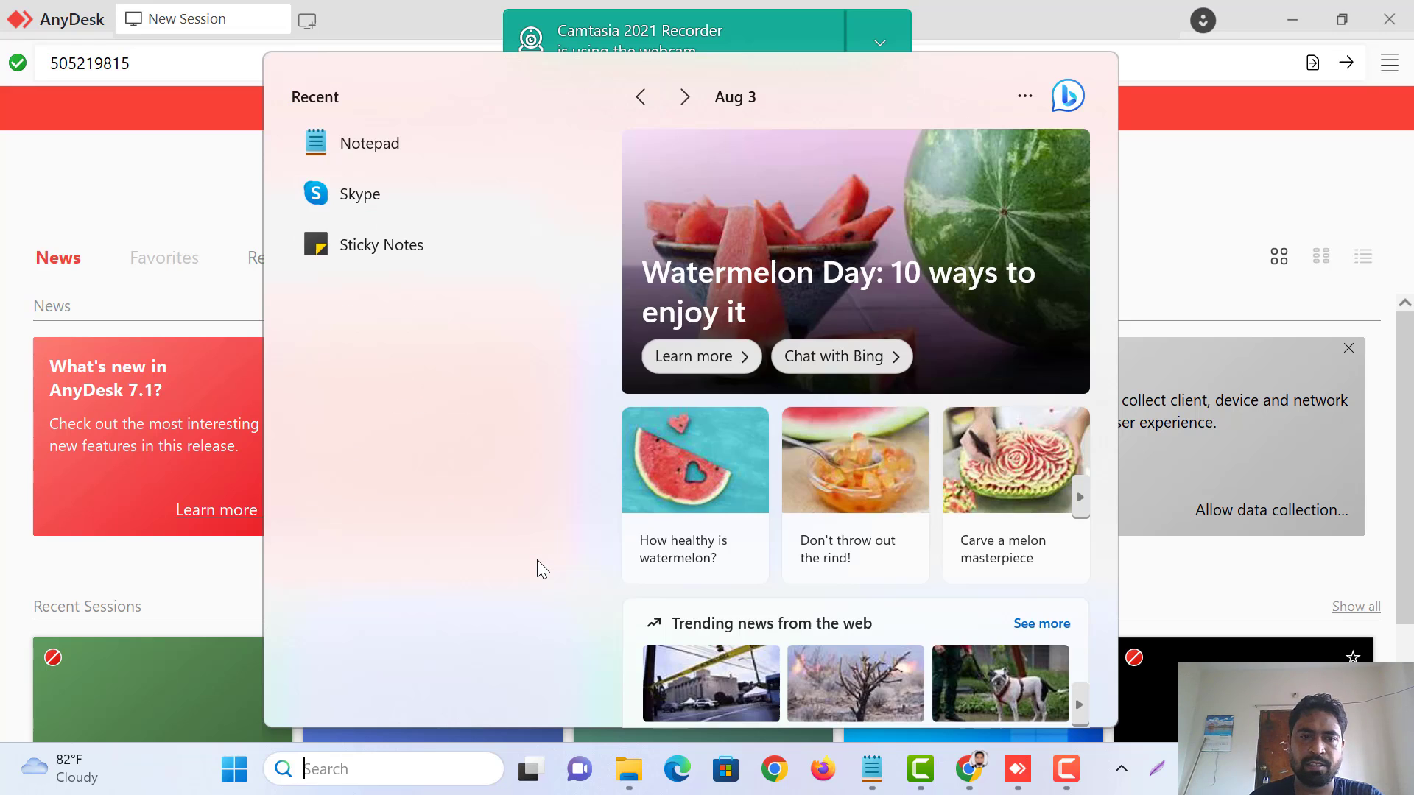
Launch the pinned Termius app from the Windows Start menu
{"action": "left_click", "coordinate": [234, 769]}
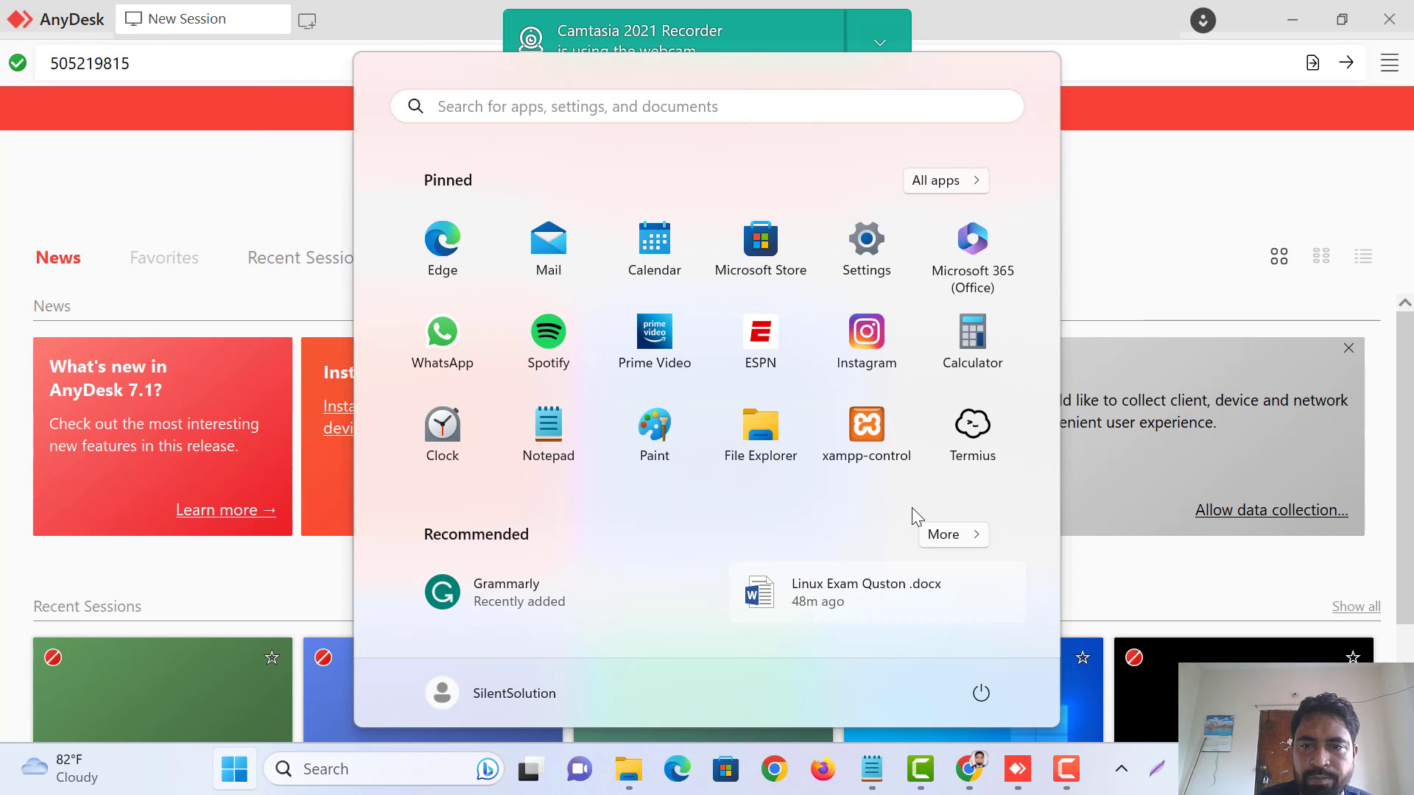
{"action": "left_click", "coordinate": [766, 570]}
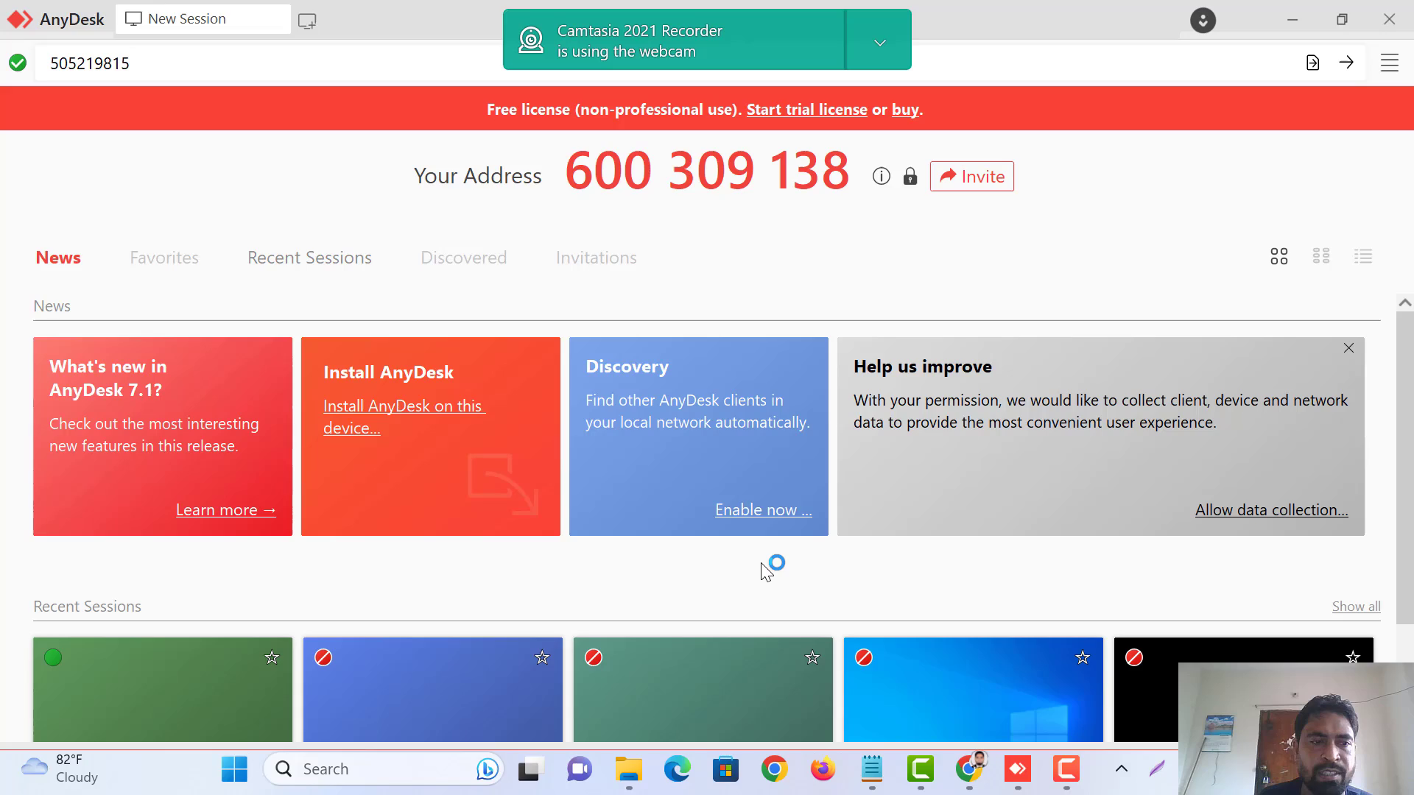
{"action": "left_click", "coordinate": [1065, 769]}
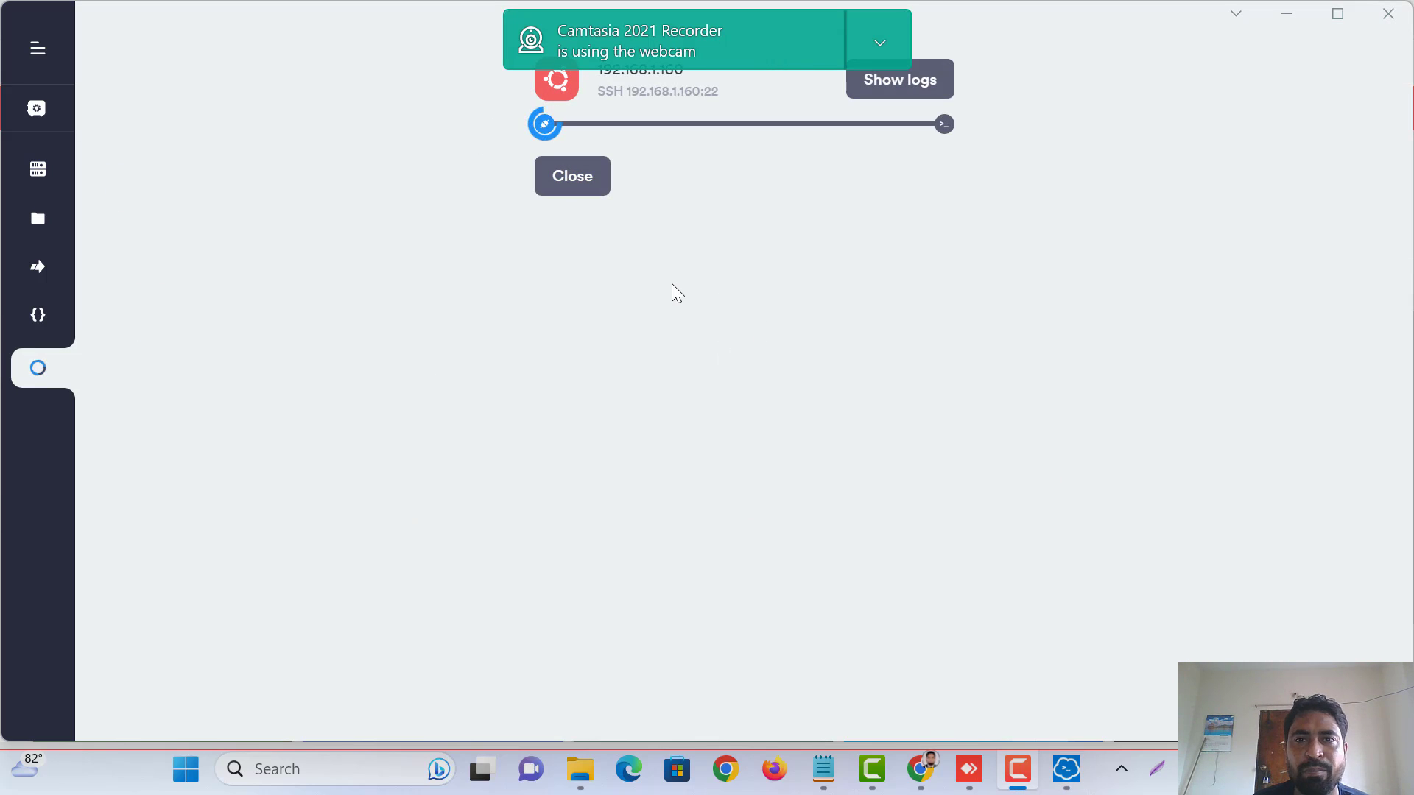
{"action": "mouse_move", "coordinate": [518, 296]}
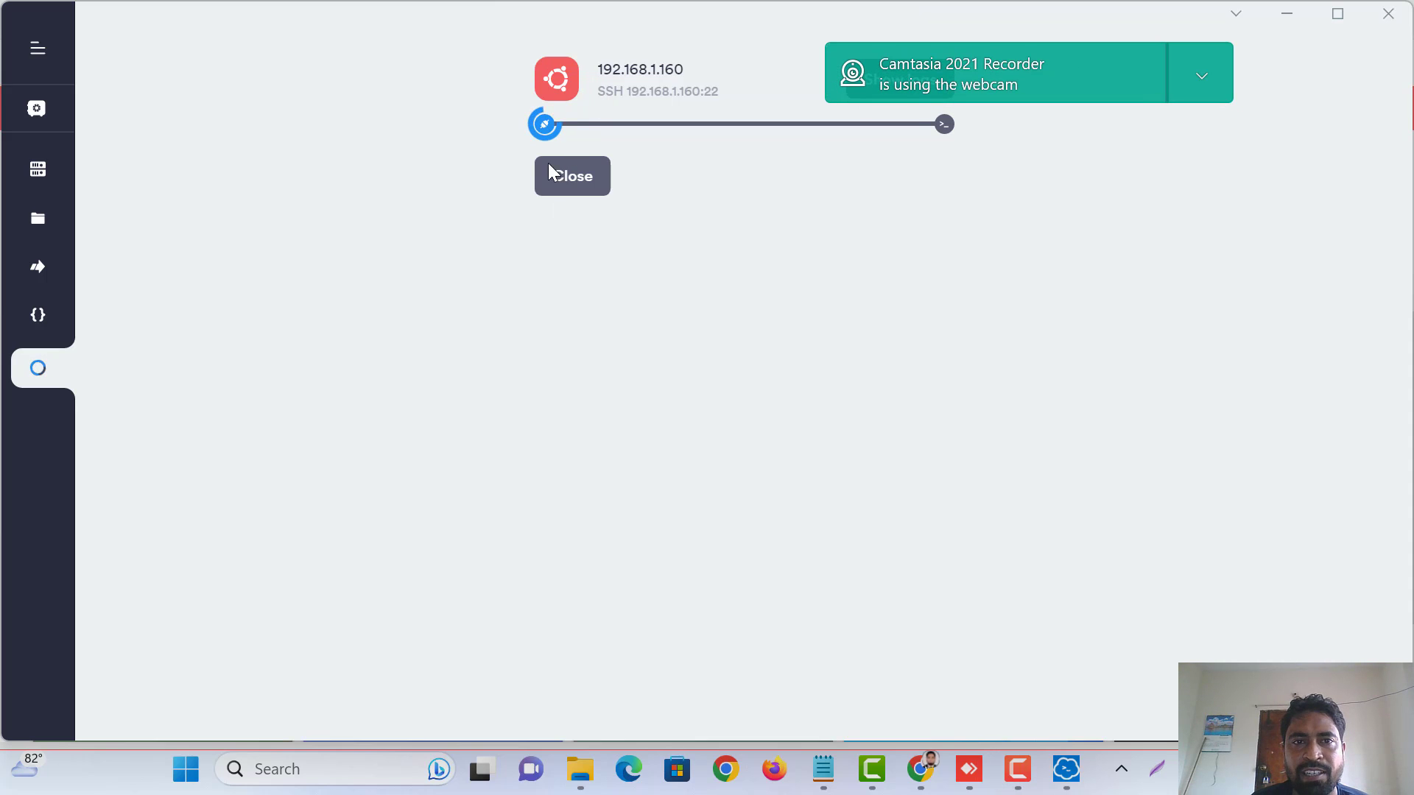
Focus the SSH terminal to 192.168.1.160 and confirm the Ubuntu shell prompt responds
{"action": "left_click", "coordinate": [571, 175]}
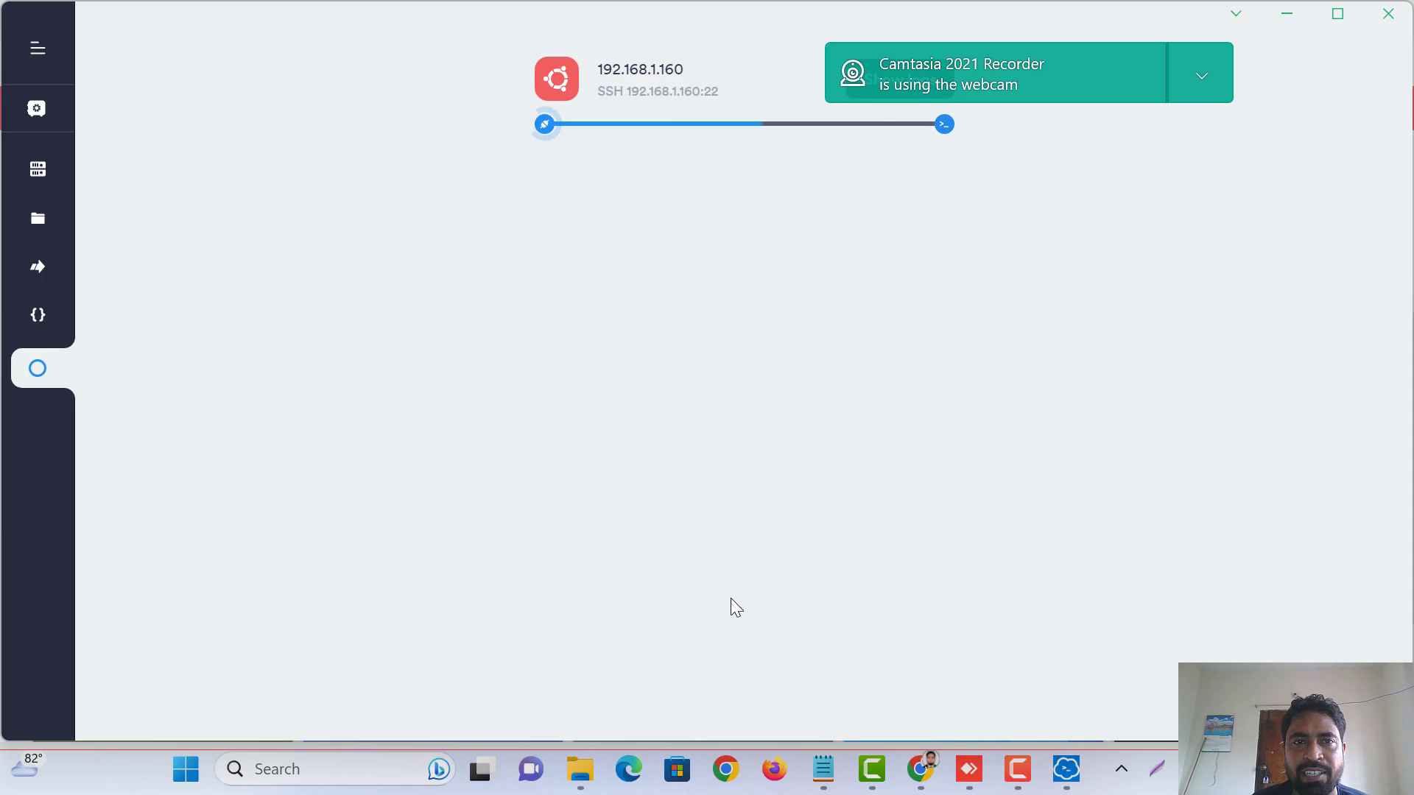
{"action": "left_click", "coordinate": [556, 78]}
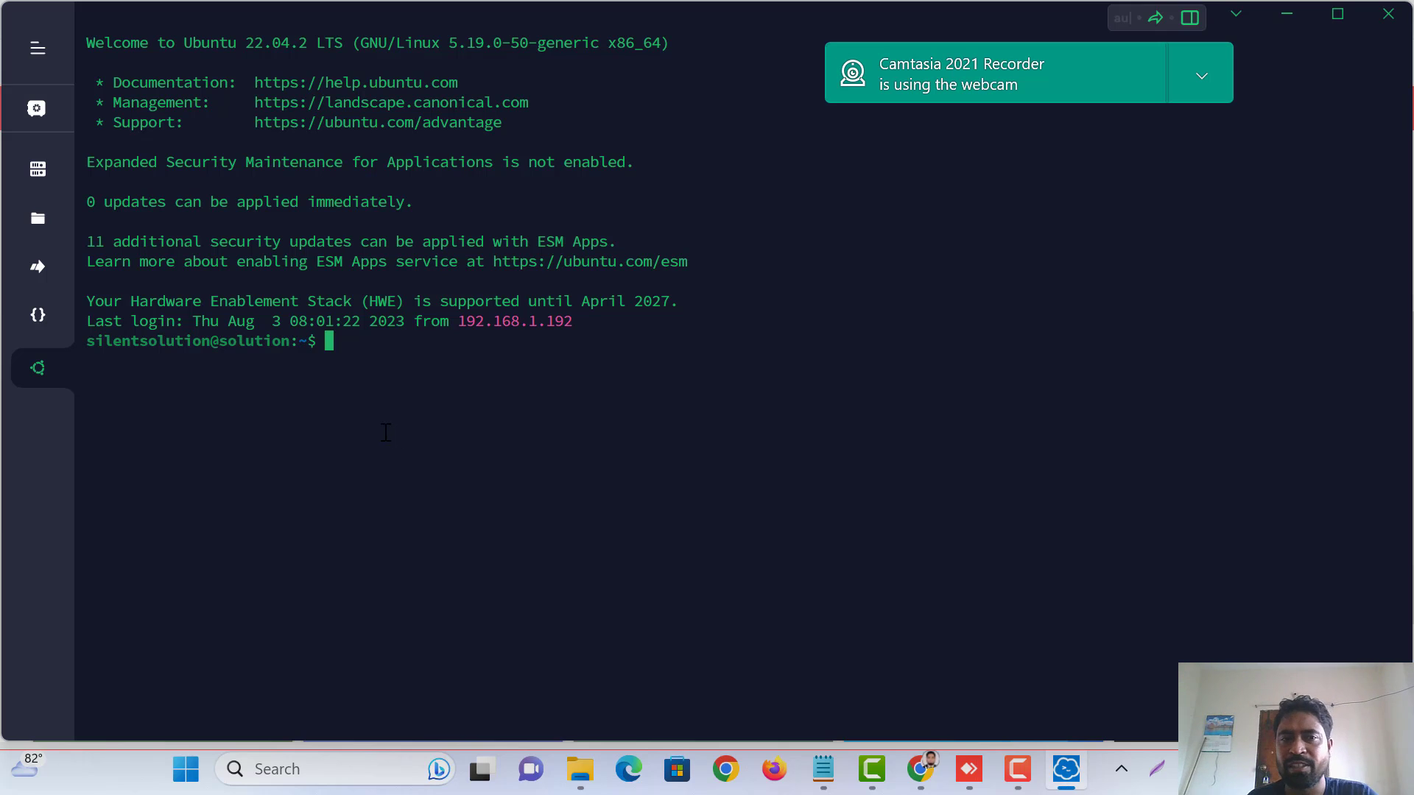
{"action": "key", "text": "Return"}
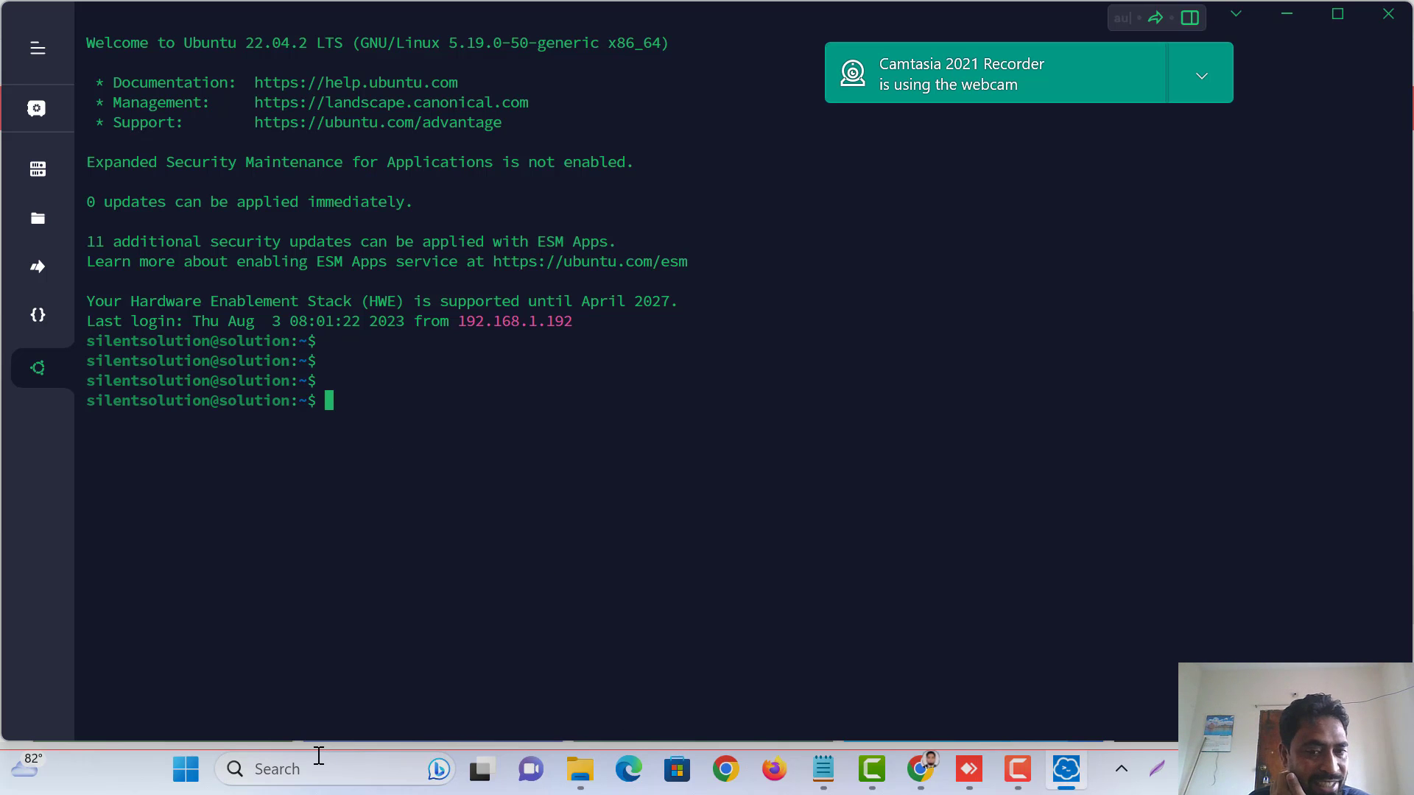
{"action": "left_click", "coordinate": [968, 769]}
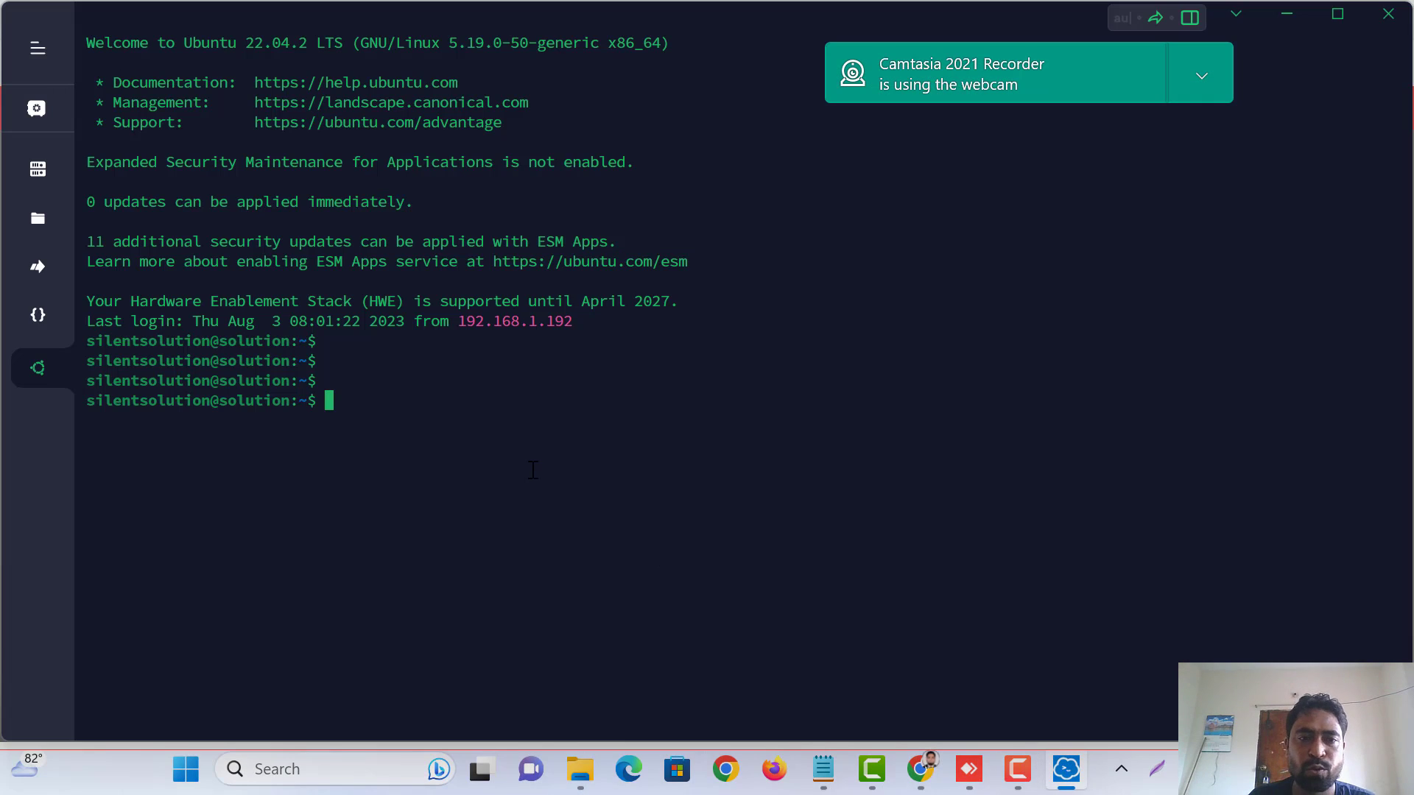
Become root with sudo su and reopen /etc/gdm3/custom.conf in nano
{"action": "type", "text": "sudo su\\"}
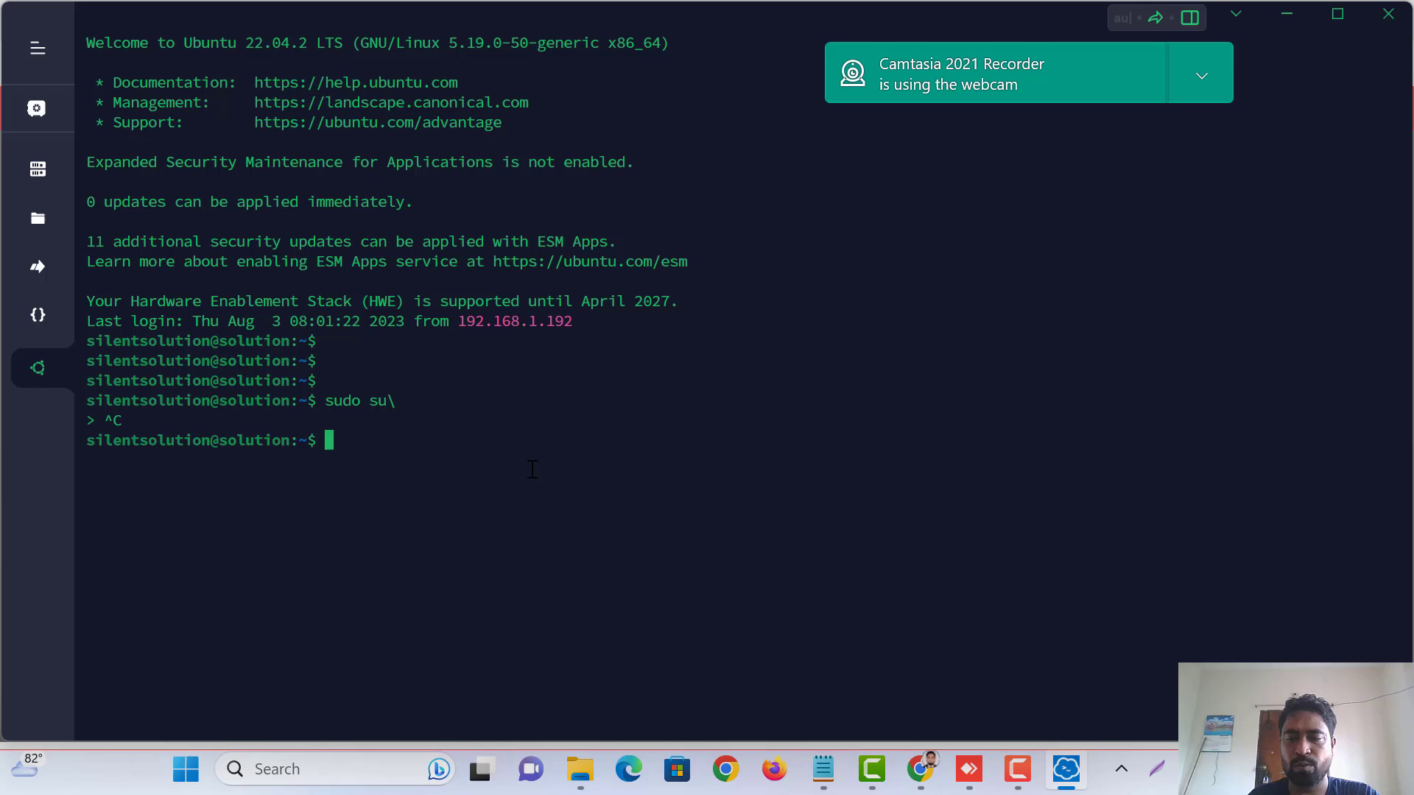
{"action": "type", "text": "sudo su"}
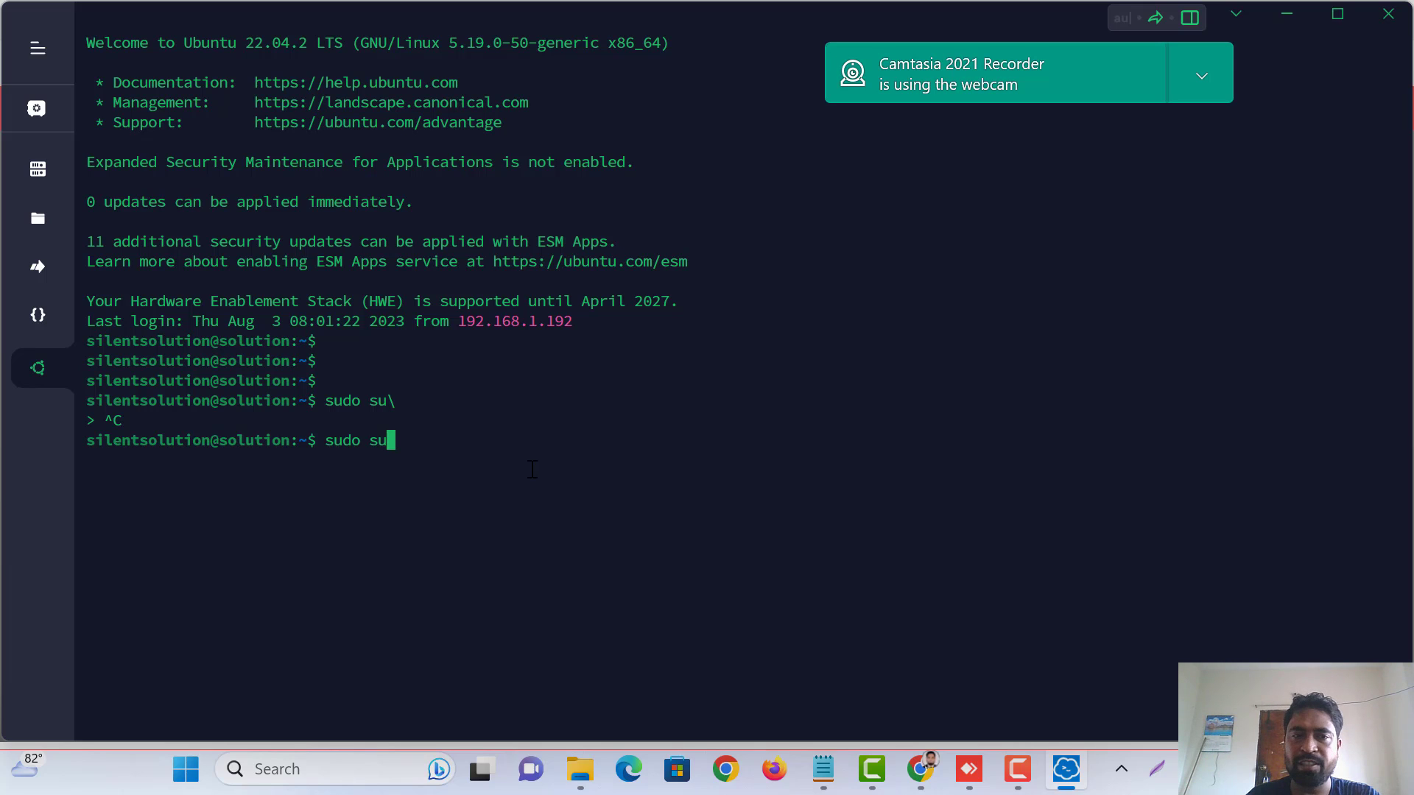
{"action": "key", "text": "Return"}
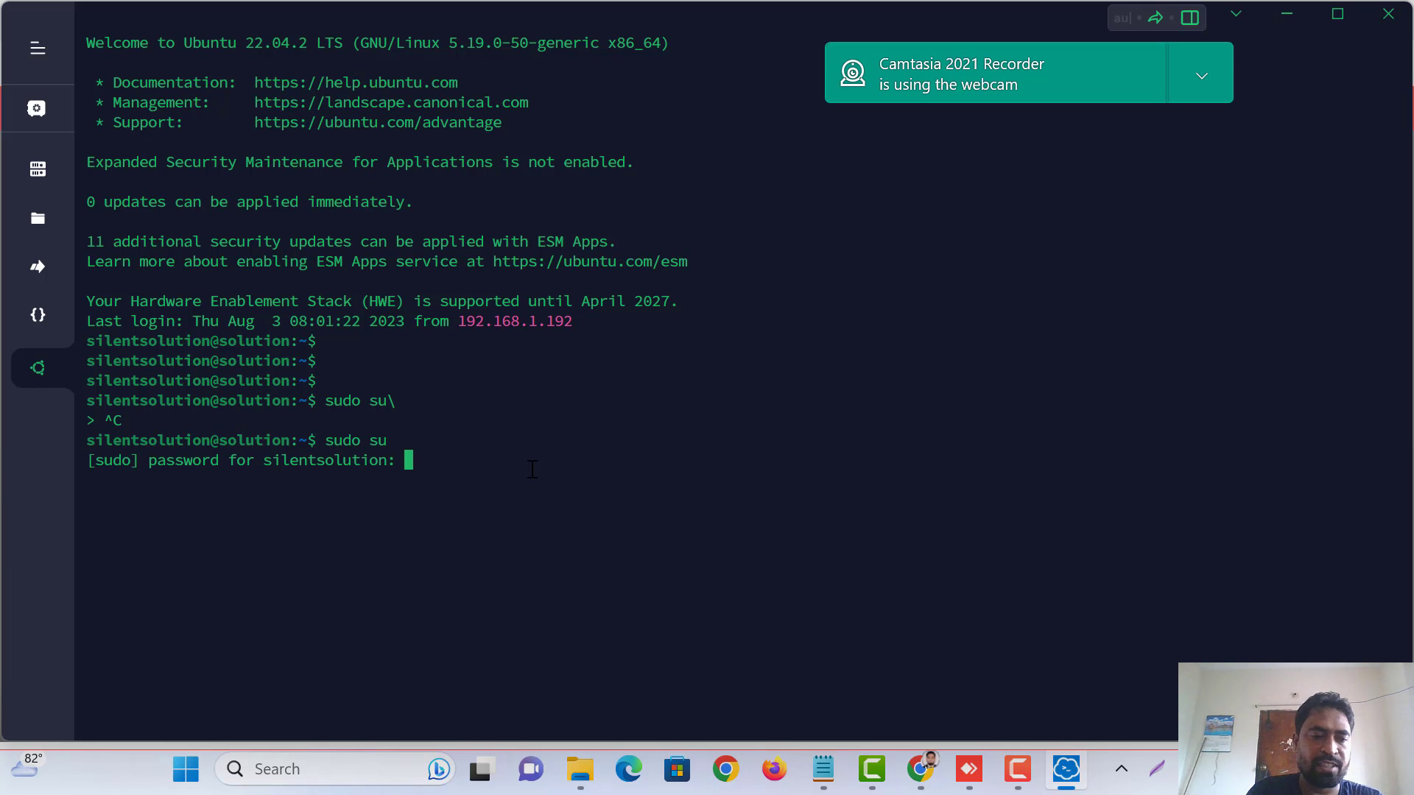
{"action": "key", "text": "Return"}
{"action": "type", "text": "reboot"}
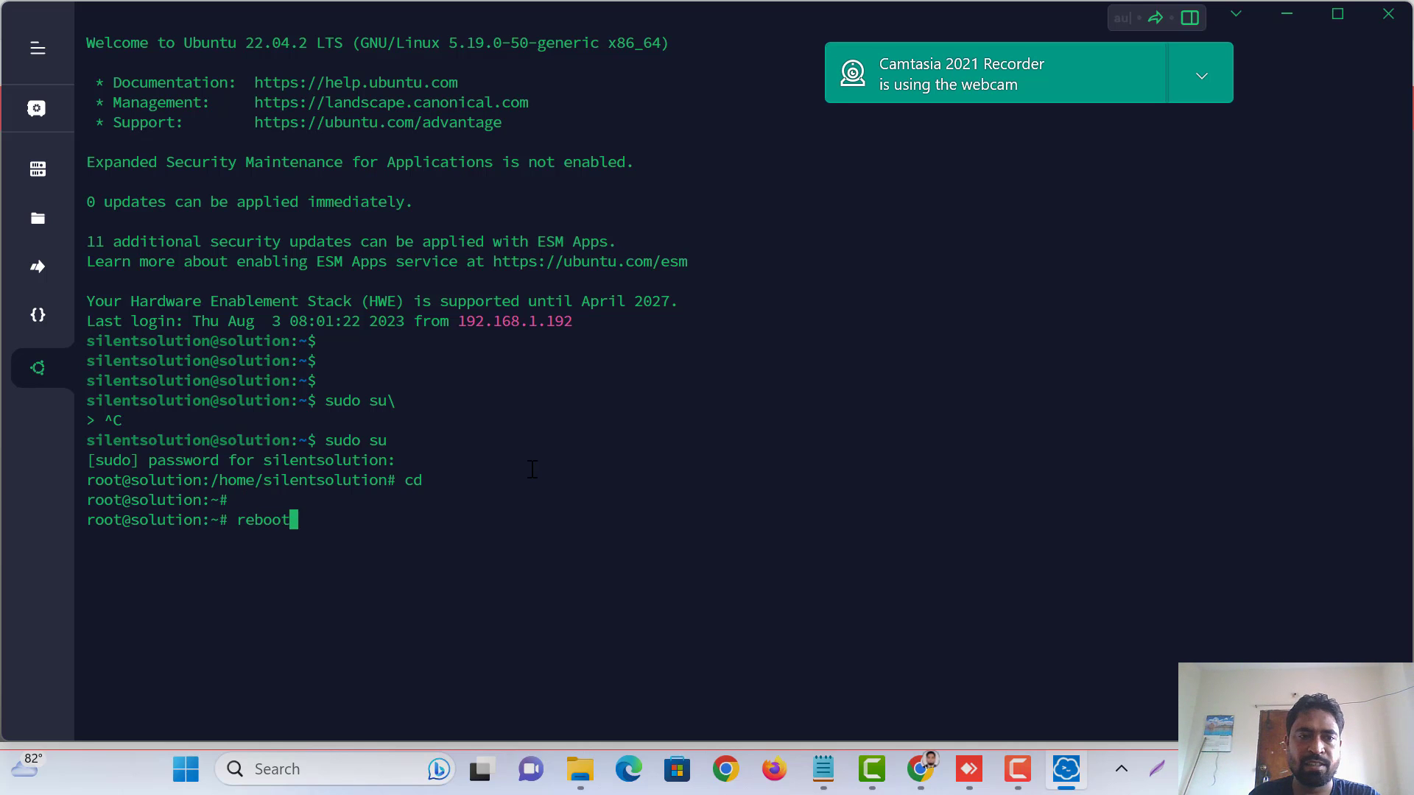
{"action": "key", "text": "Return"}
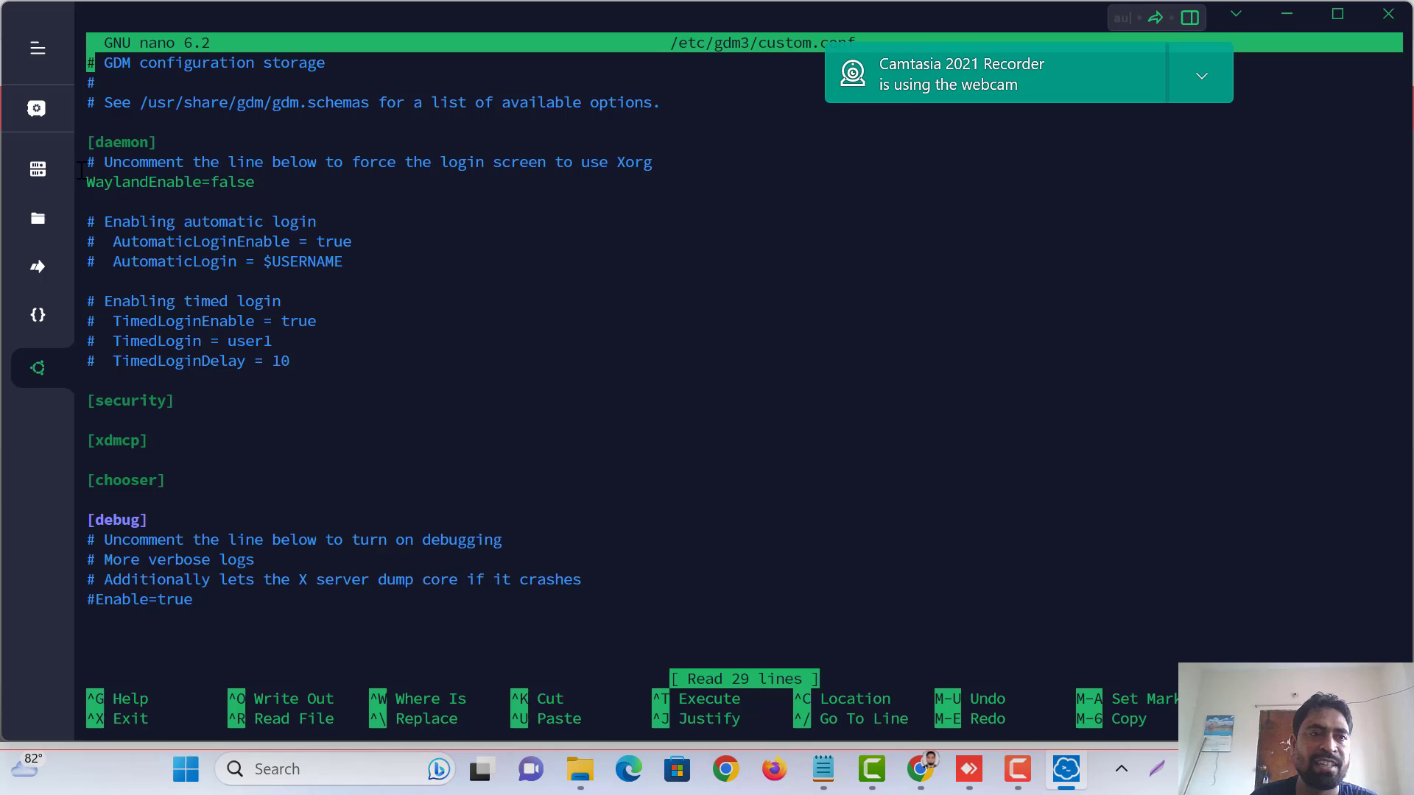